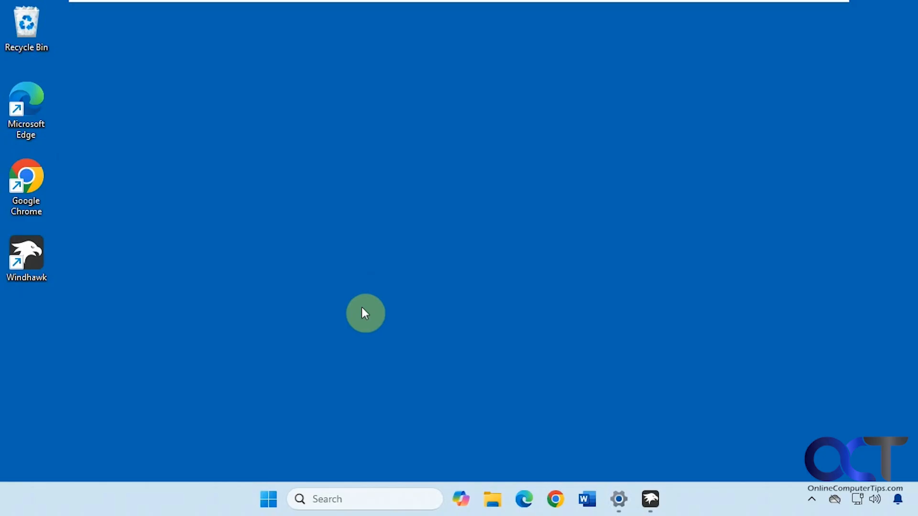
{"action": "mouse_move", "coordinate": [606, 441]}
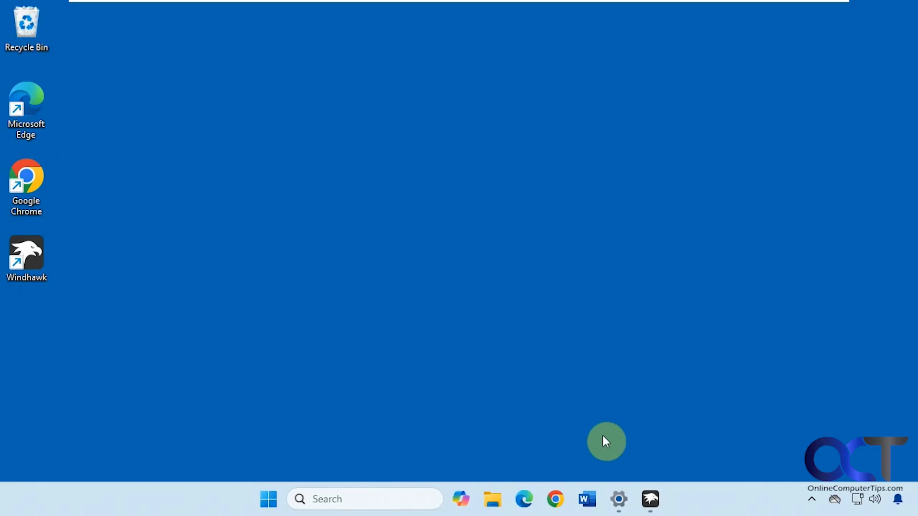
{"action": "mouse_move", "coordinate": [483, 365]}
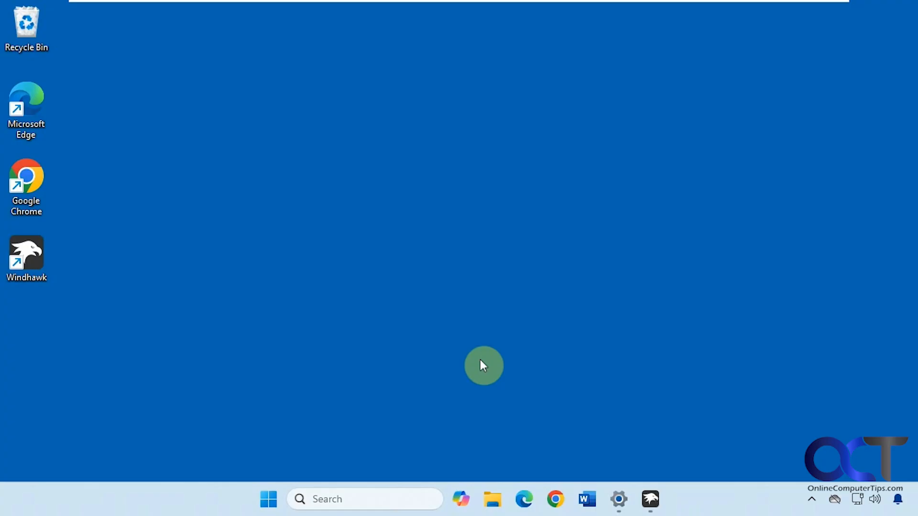
Launch Notepad from the Start menu so two blank Notepad windows share one taskbar entry.
{"action": "left_click", "coordinate": [268, 499]}
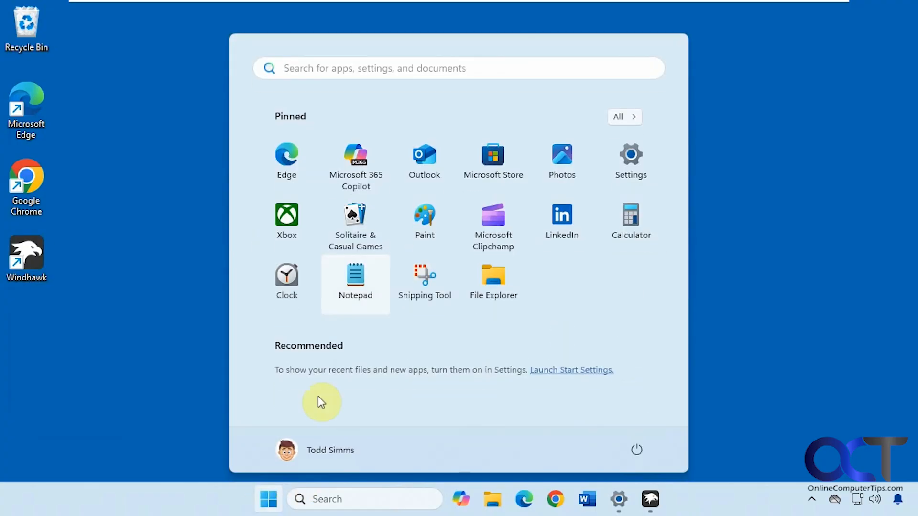
{"action": "left_click", "coordinate": [355, 275]}
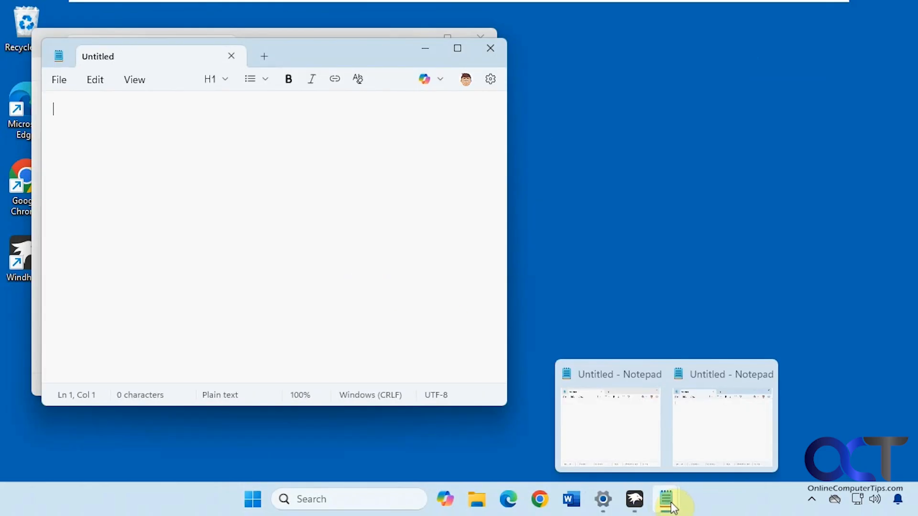
Set taskbar button combining to Never, revert to Always, then close the Notepad windows.
{"action": "left_click", "coordinate": [602, 499]}
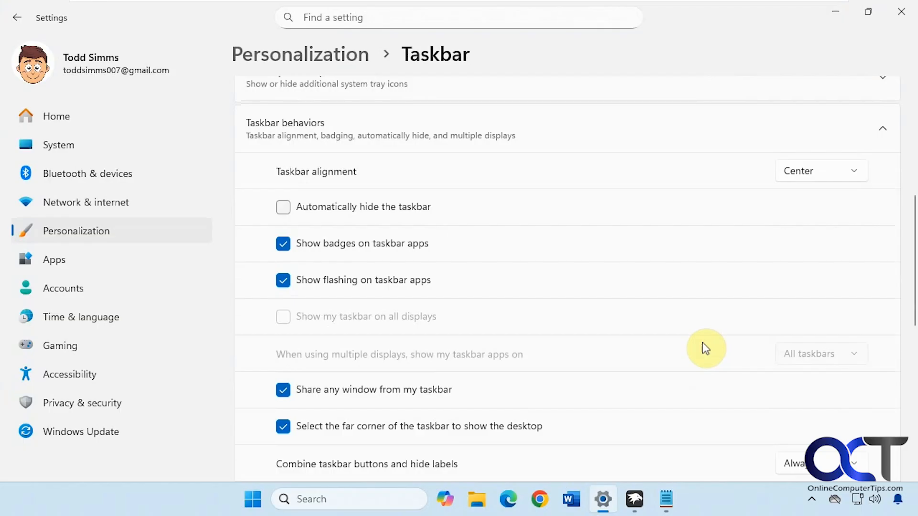
{"action": "scroll", "scroll_direction": "down", "scroll_amount": 3}
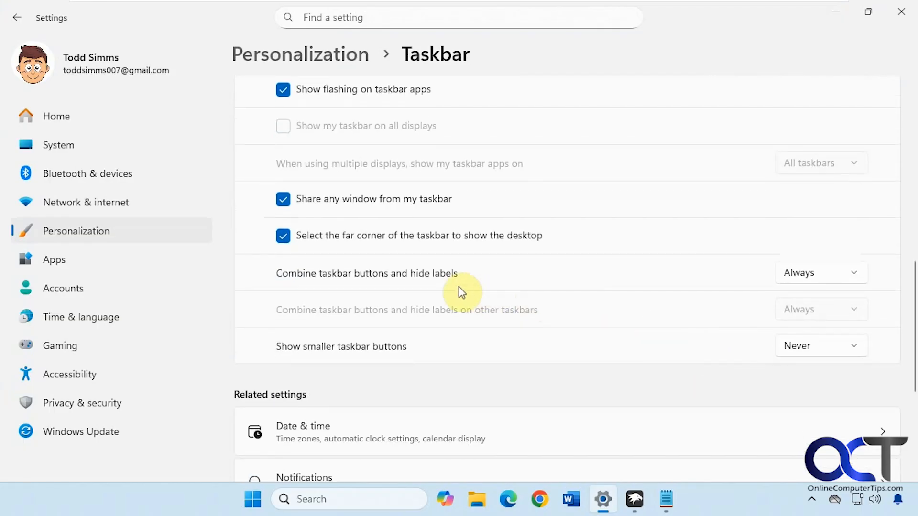
{"action": "mouse_move", "coordinate": [741, 277]}
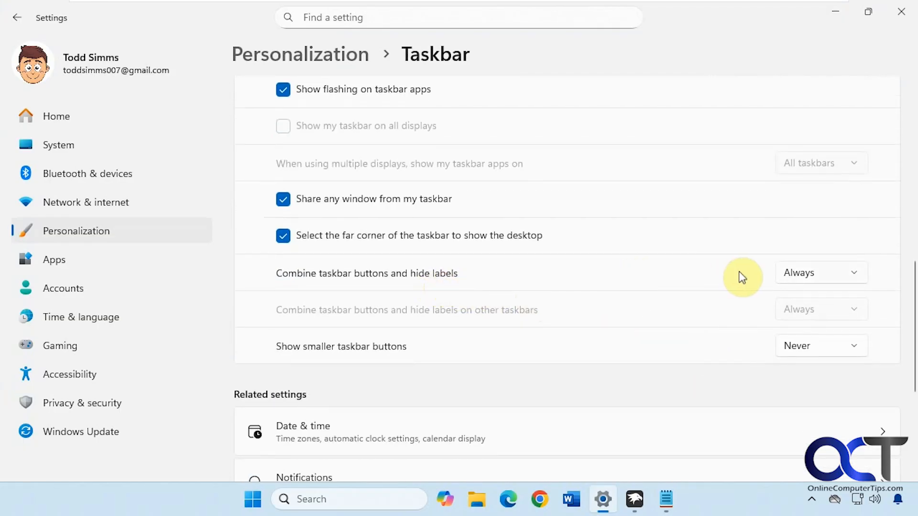
{"action": "left_click", "coordinate": [821, 272]}
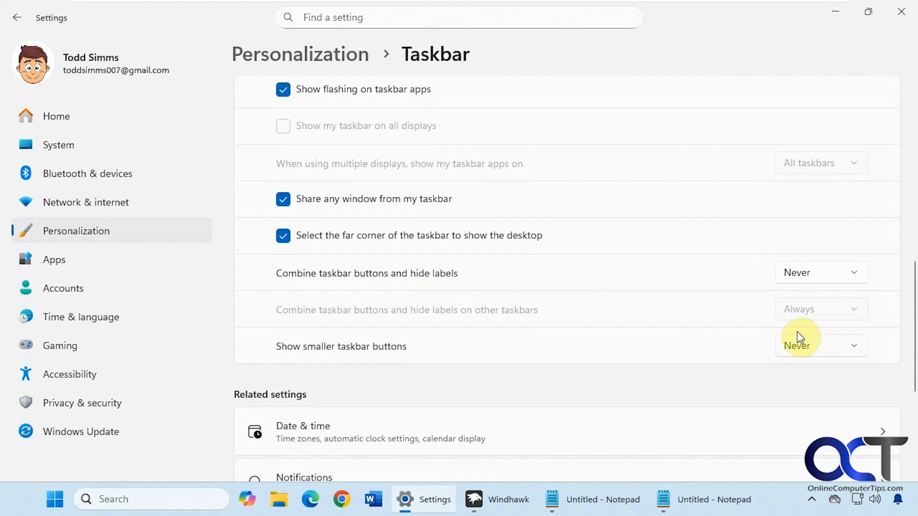
{"action": "mouse_move", "coordinate": [703, 500]}
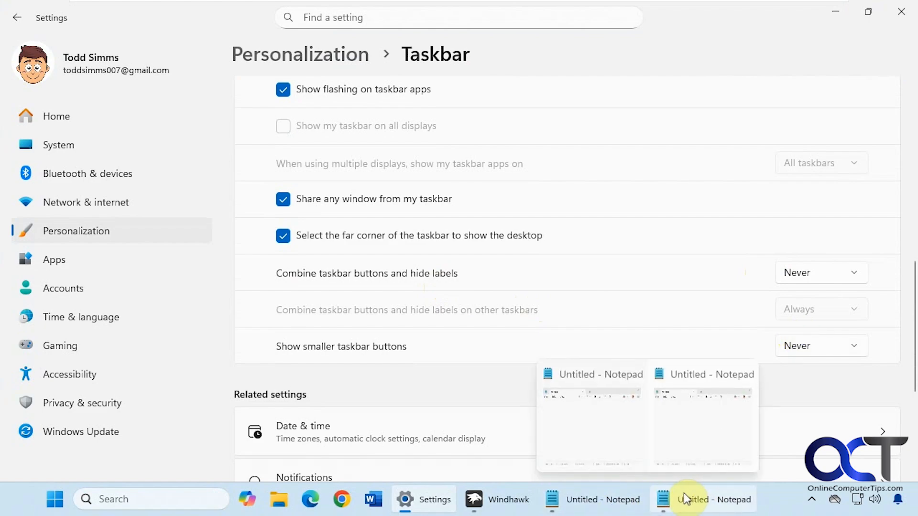
{"action": "mouse_move", "coordinate": [649, 499]}
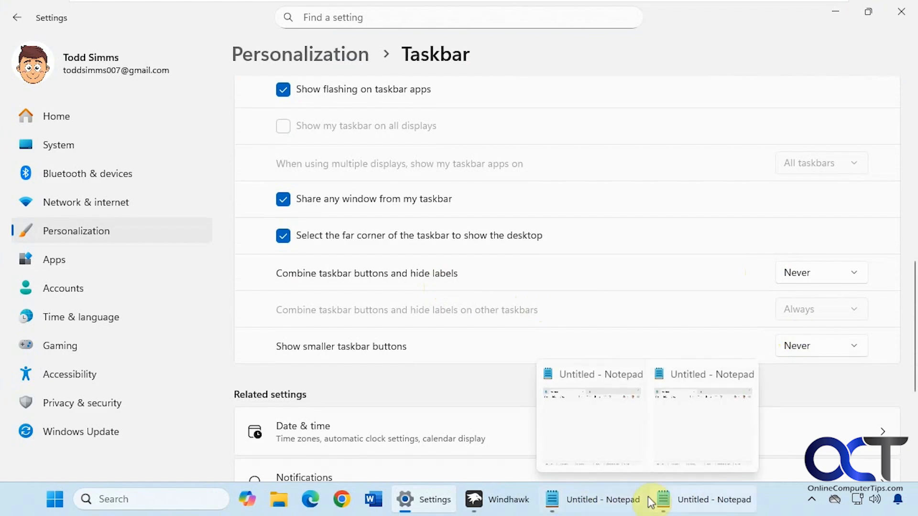
{"action": "mouse_move", "coordinate": [810, 279]}
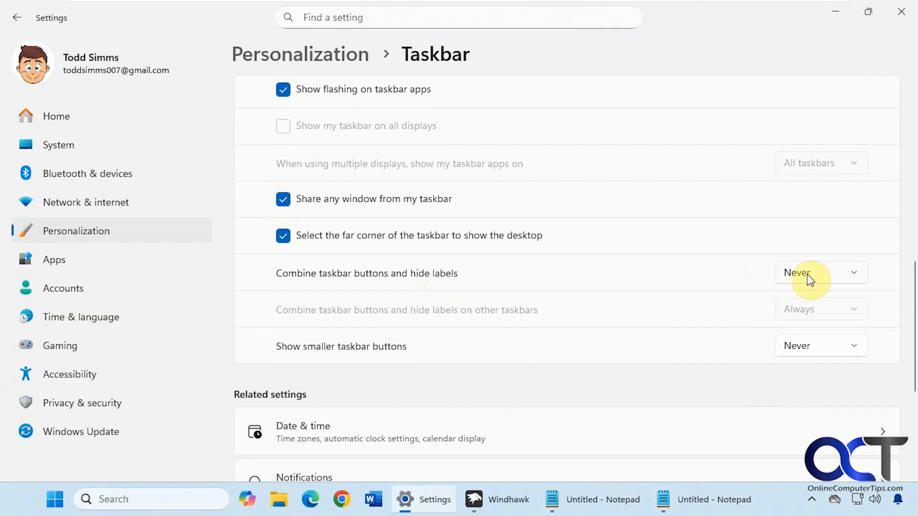
{"action": "left_click", "coordinate": [814, 272]}
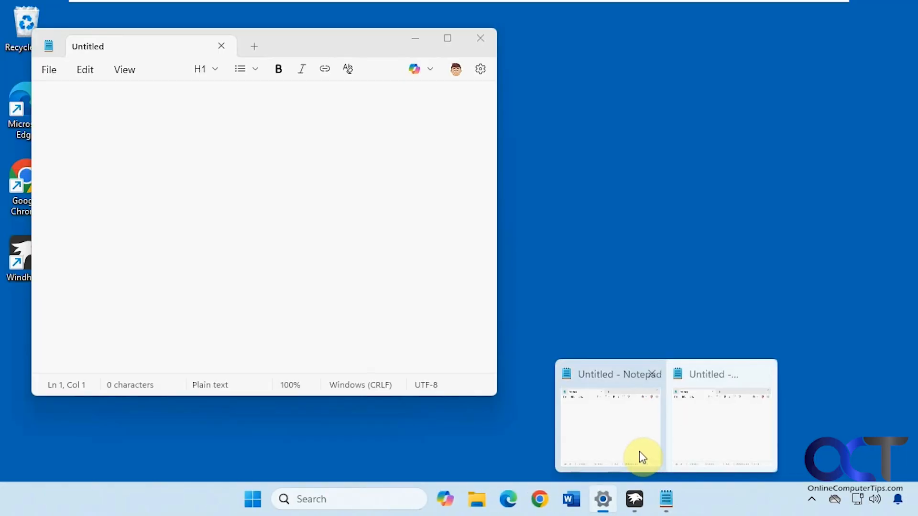
{"action": "right_click", "coordinate": [666, 500]}
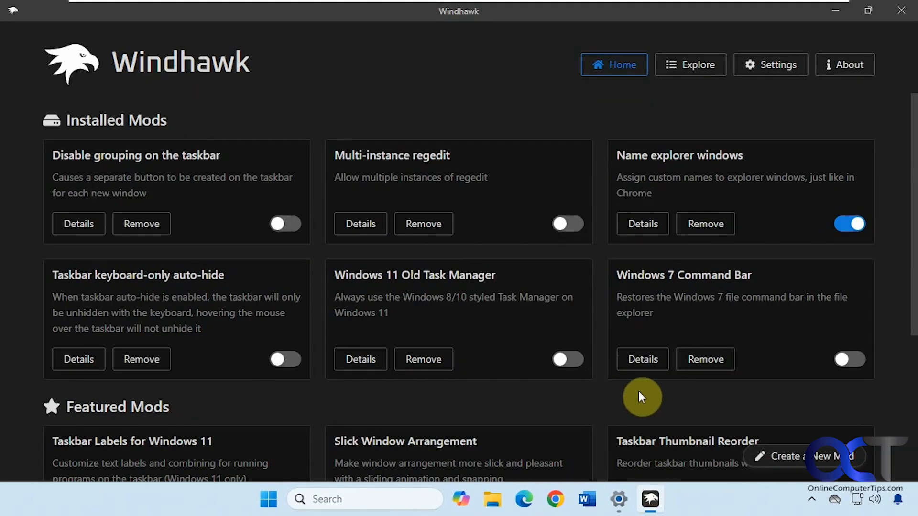
{"action": "mouse_move", "coordinate": [320, 94]}
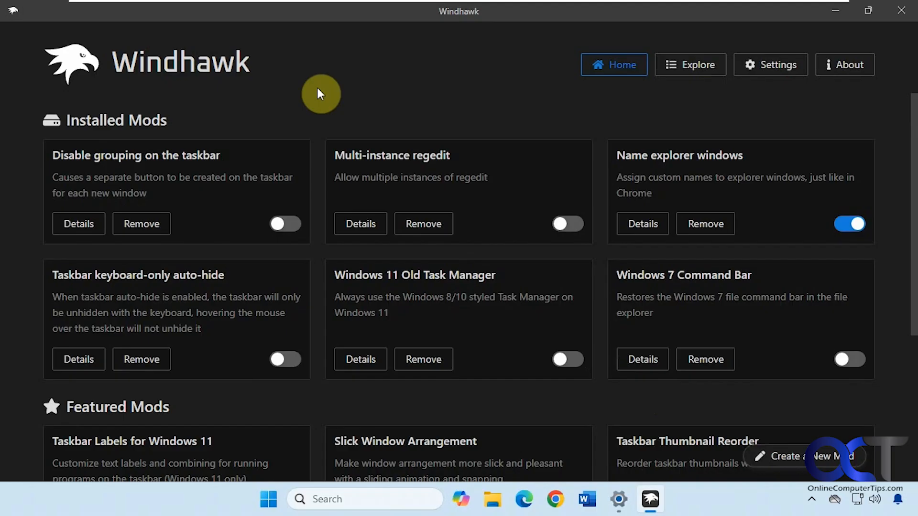
{"action": "mouse_move", "coordinate": [328, 106]}
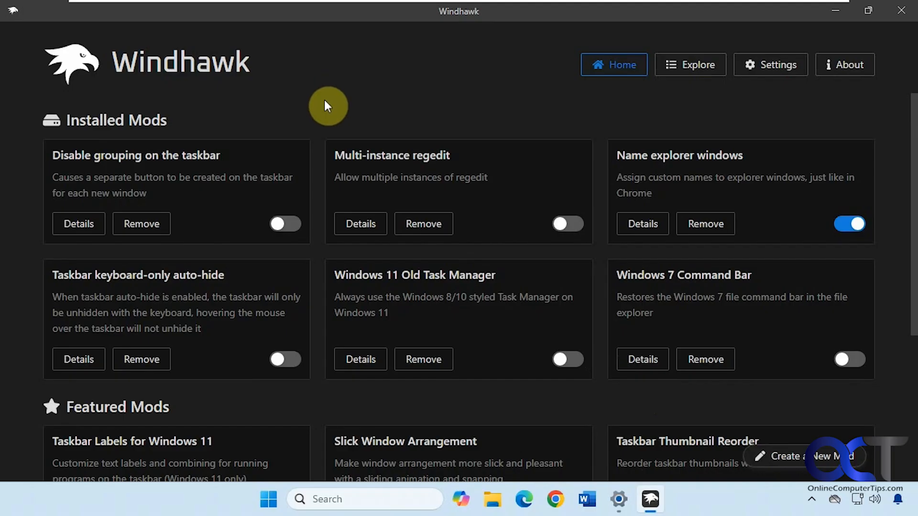
{"action": "mouse_move", "coordinate": [324, 109]}
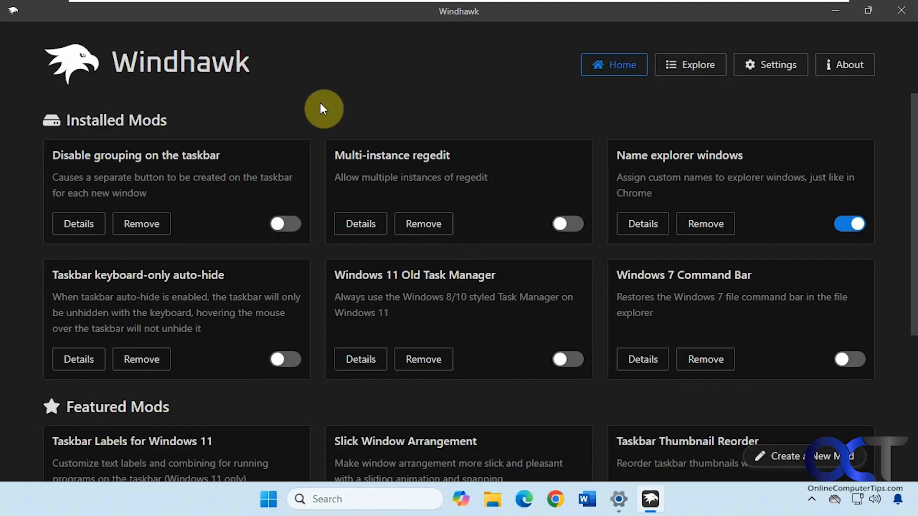
{"action": "mouse_move", "coordinate": [321, 106]}
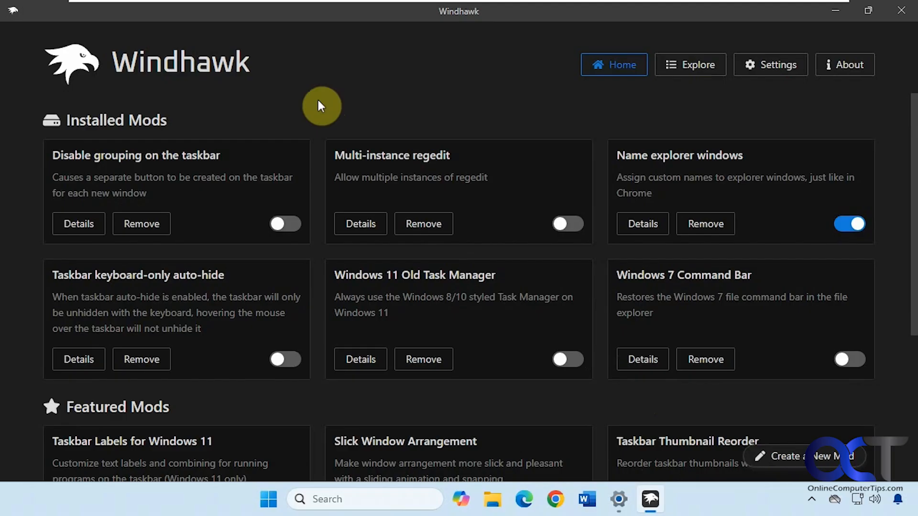
{"action": "mouse_move", "coordinate": [373, 128]}
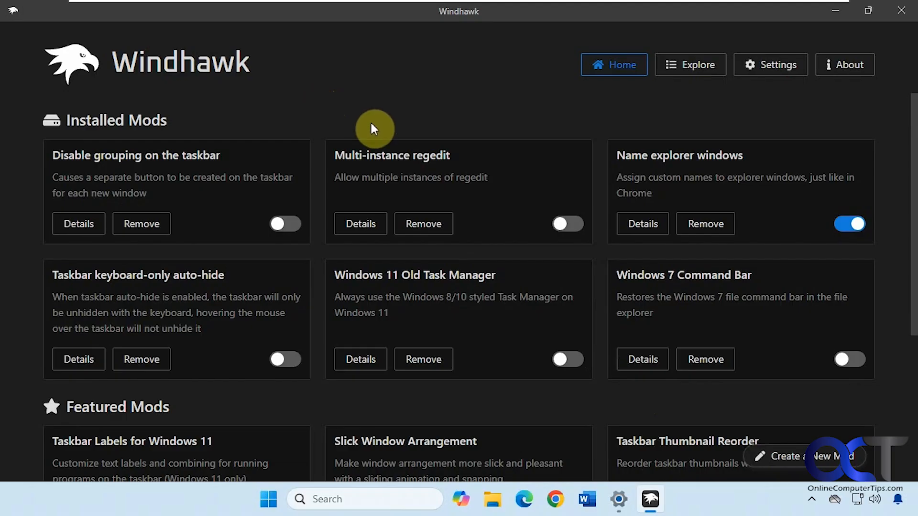
{"action": "mouse_move", "coordinate": [375, 119]}
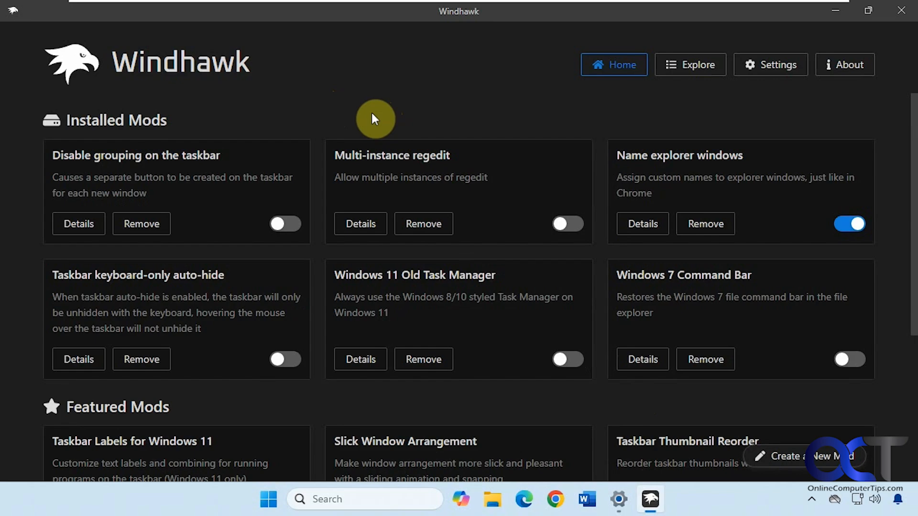
{"action": "mouse_move", "coordinate": [373, 119]}
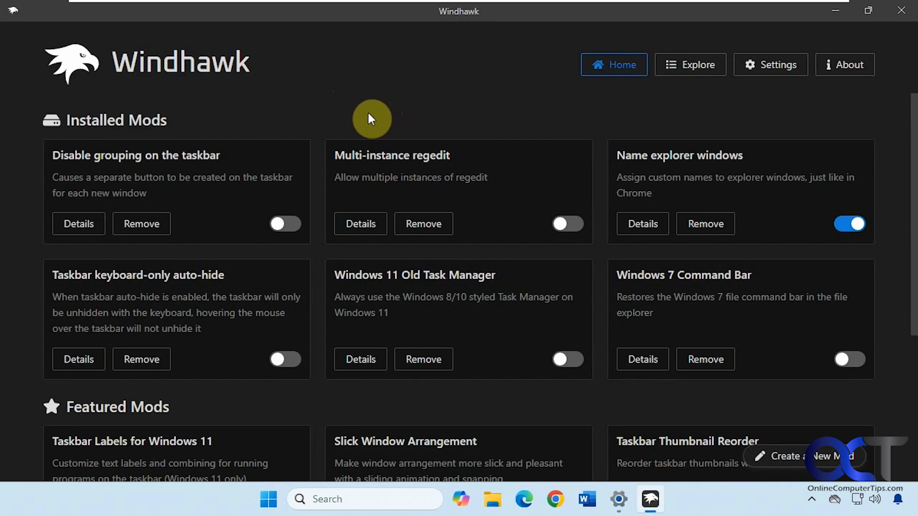
{"action": "mouse_move", "coordinate": [365, 119]}
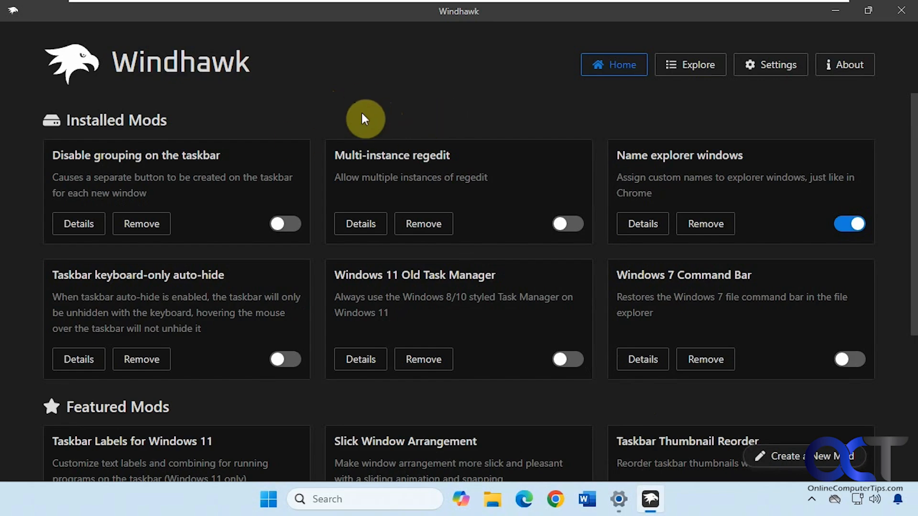
{"action": "scroll", "scroll_direction": "down", "scroll_amount": 3}
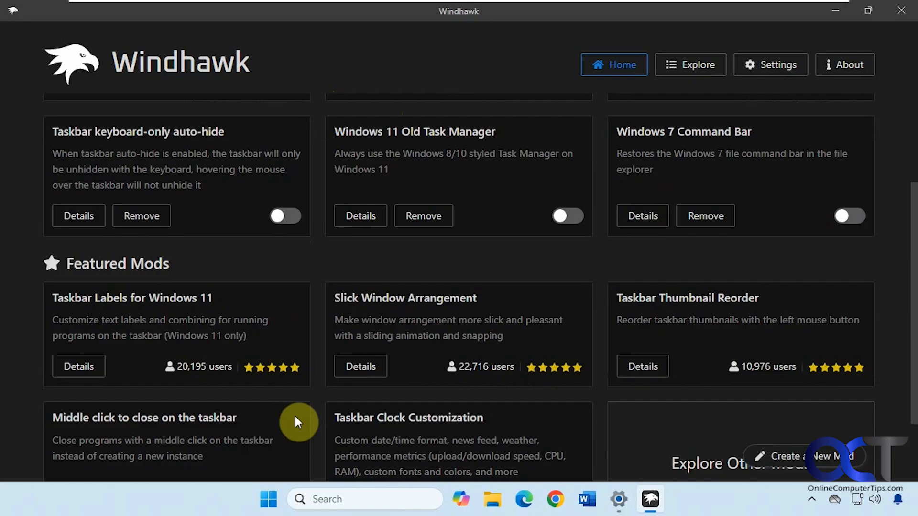
Browse the Explore mod catalog and its sort options, then return to installed mods.
{"action": "left_click", "coordinate": [690, 64]}
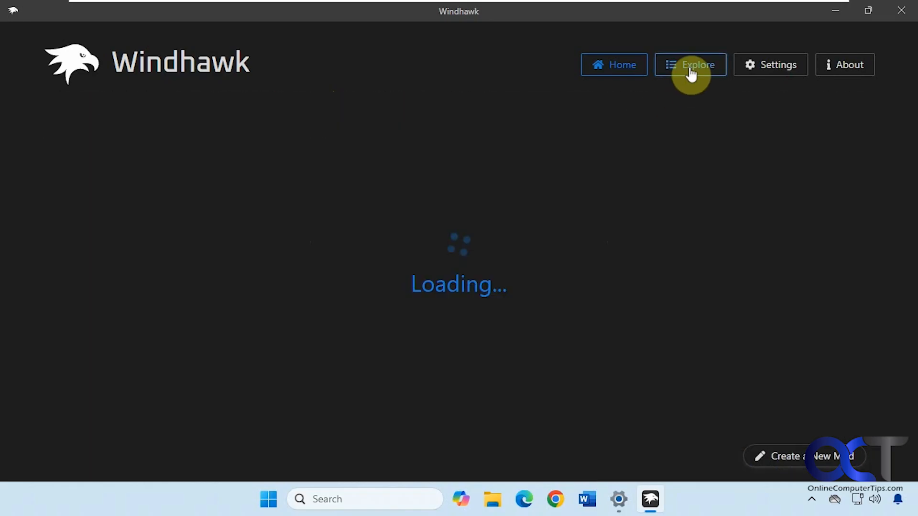
{"action": "left_click", "coordinate": [689, 65]}
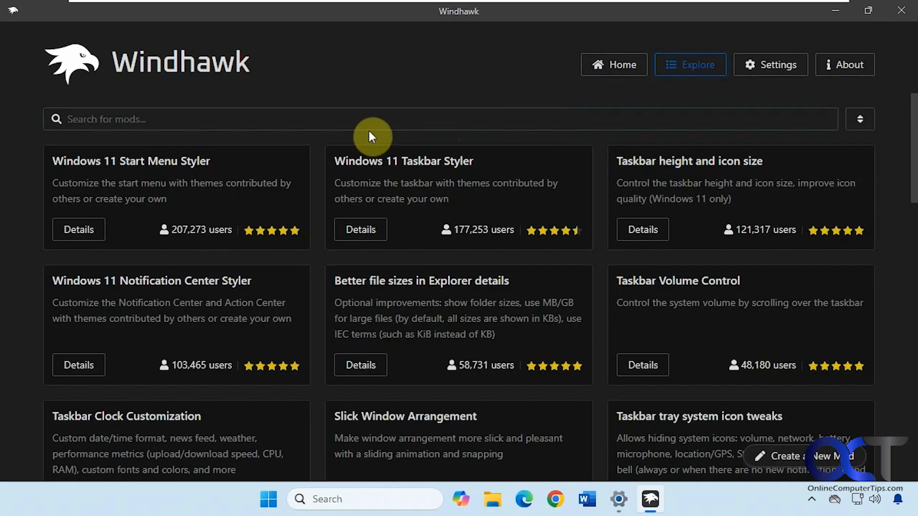
{"action": "left_click", "coordinate": [860, 120]}
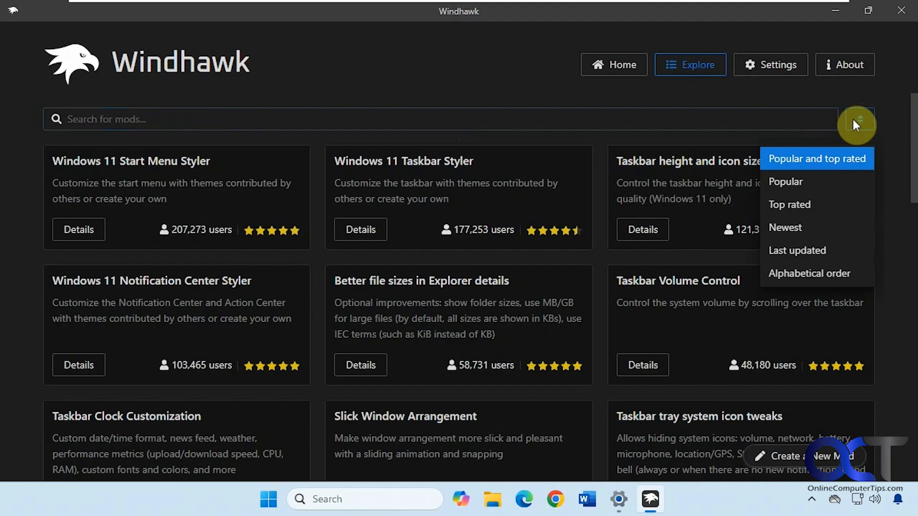
{"action": "mouse_move", "coordinate": [720, 180]}
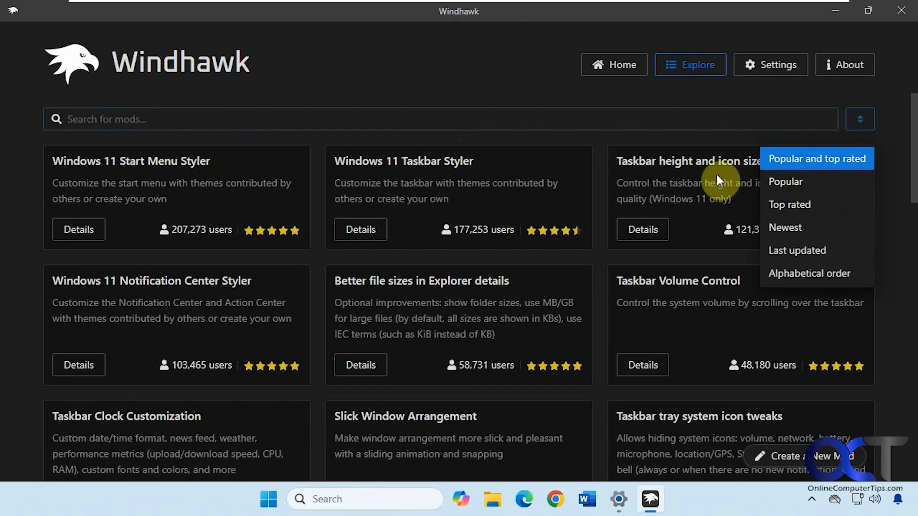
{"action": "left_click", "coordinate": [508, 80]}
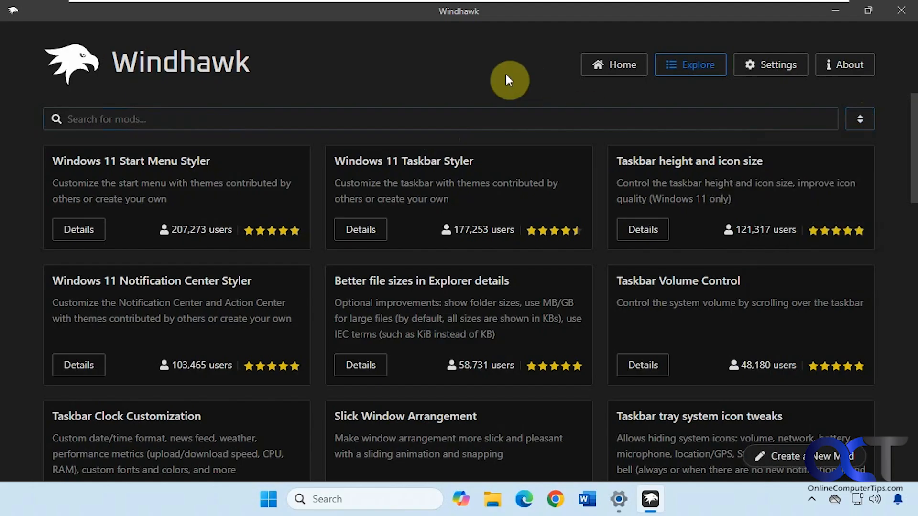
{"action": "left_click", "coordinate": [614, 64]}
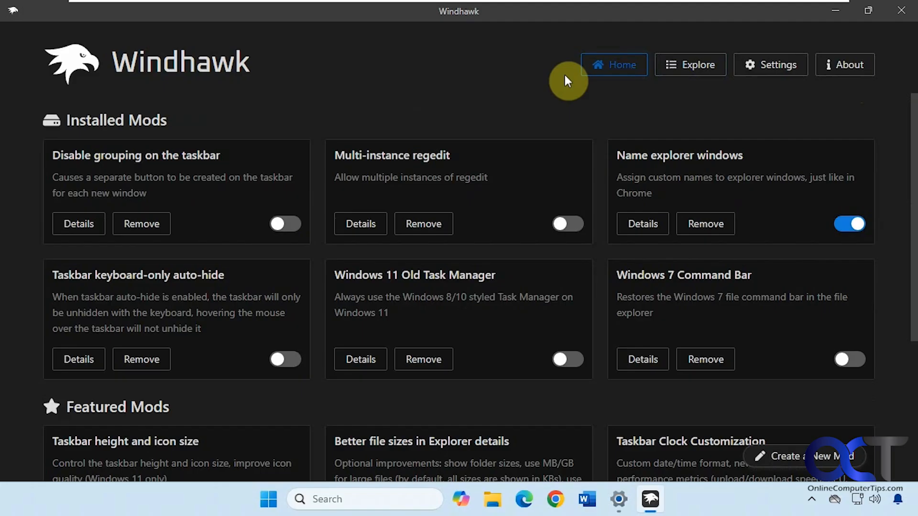
{"action": "mouse_move", "coordinate": [225, 164]}
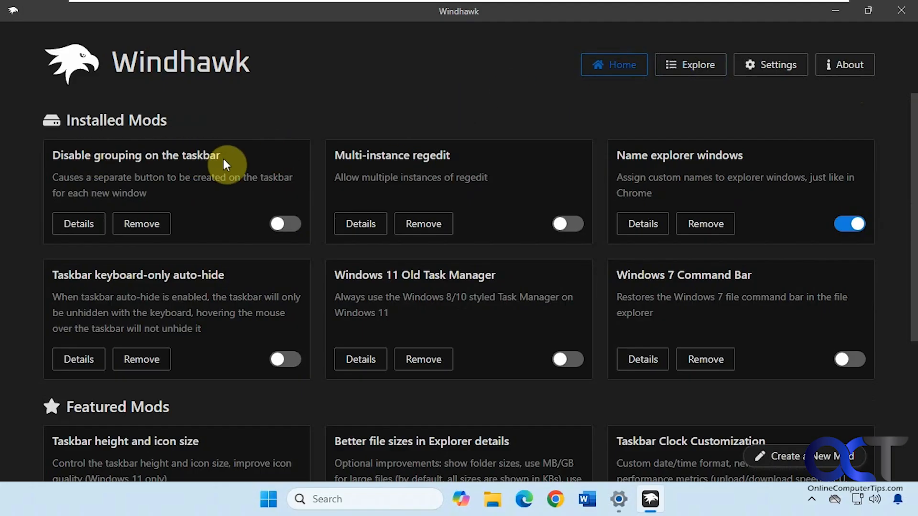
{"action": "mouse_move", "coordinate": [706, 95]}
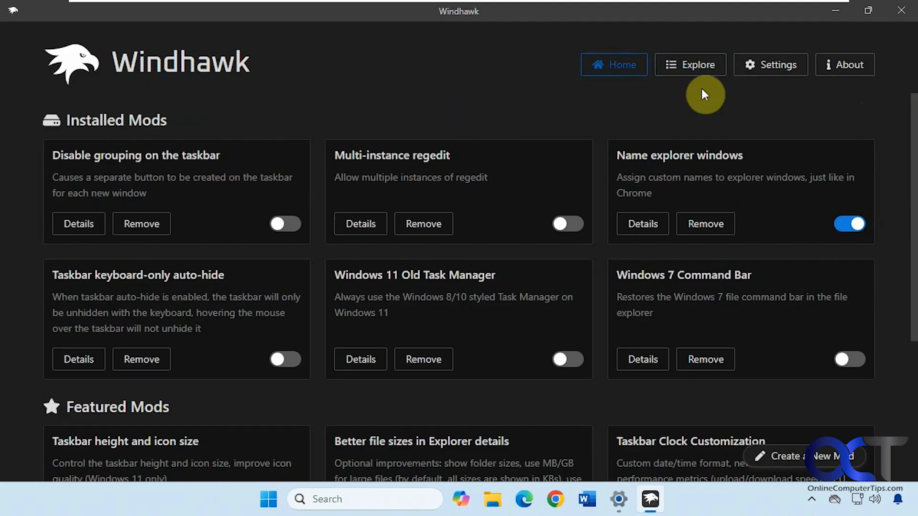
{"action": "left_click", "coordinate": [691, 65]}
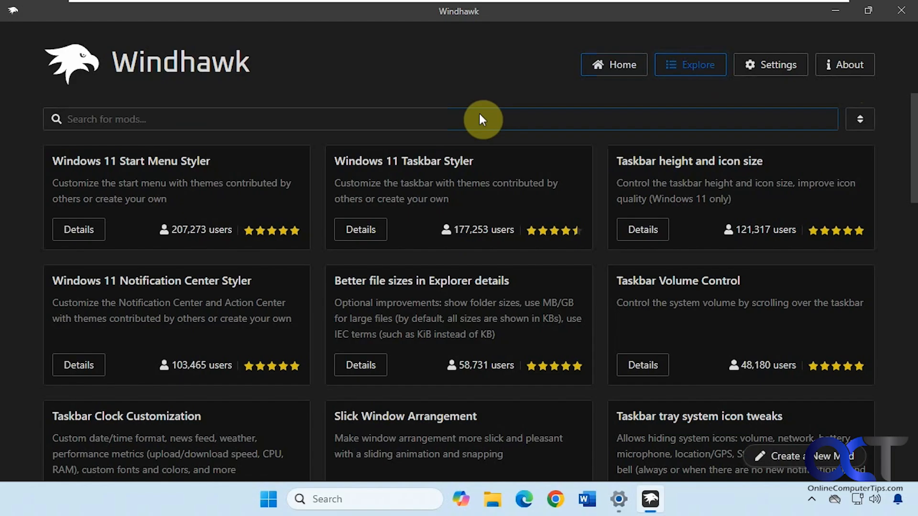
{"action": "mouse_move", "coordinate": [360, 229]}
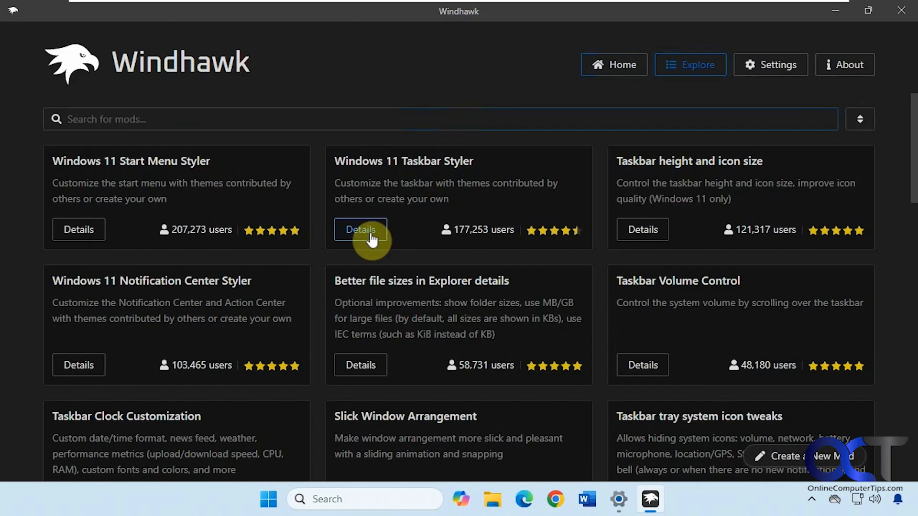
{"action": "left_click", "coordinate": [360, 229]}
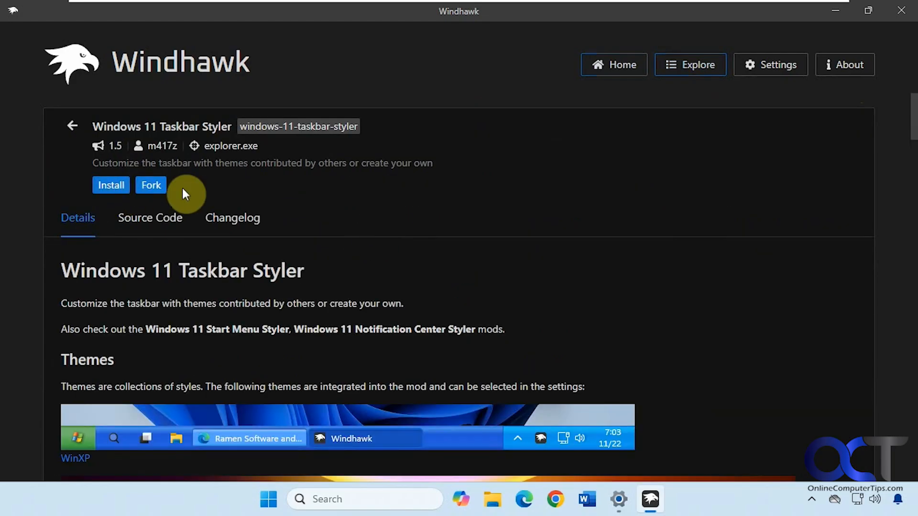
{"action": "left_click", "coordinate": [613, 65]}
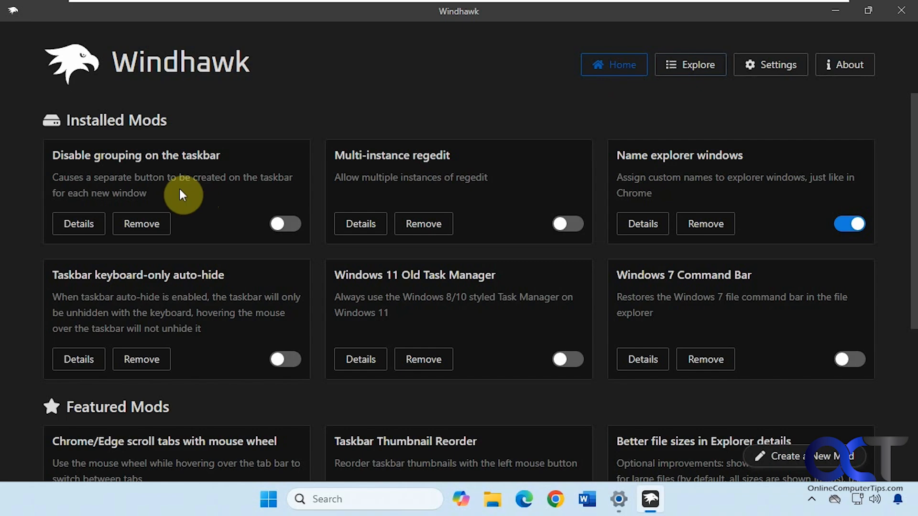
{"action": "mouse_move", "coordinate": [135, 125]}
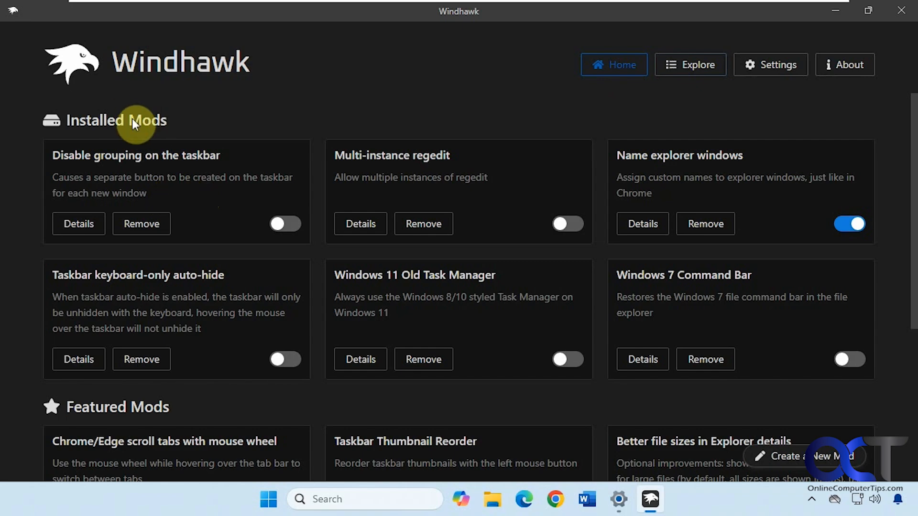
{"action": "mouse_move", "coordinate": [141, 224]}
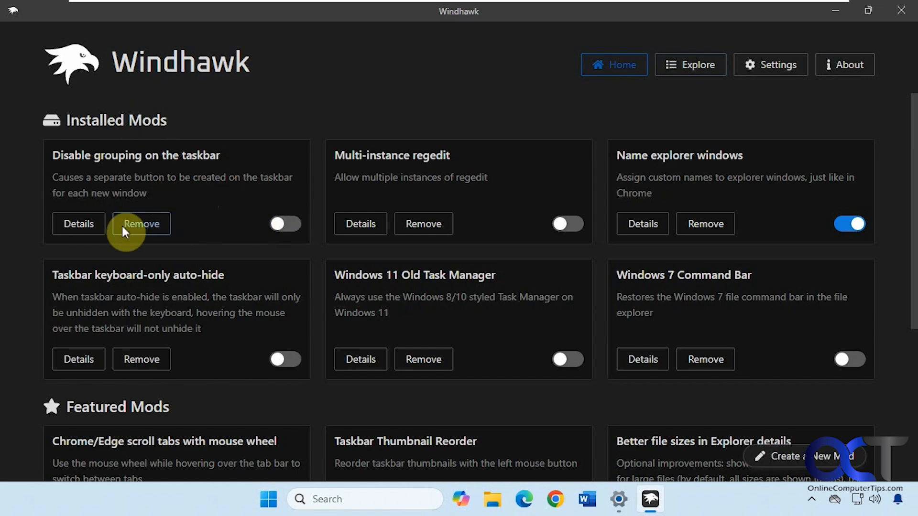
Open the 'Disable grouping on the taskbar' details page and enable the mod.
{"action": "left_click", "coordinate": [78, 224]}
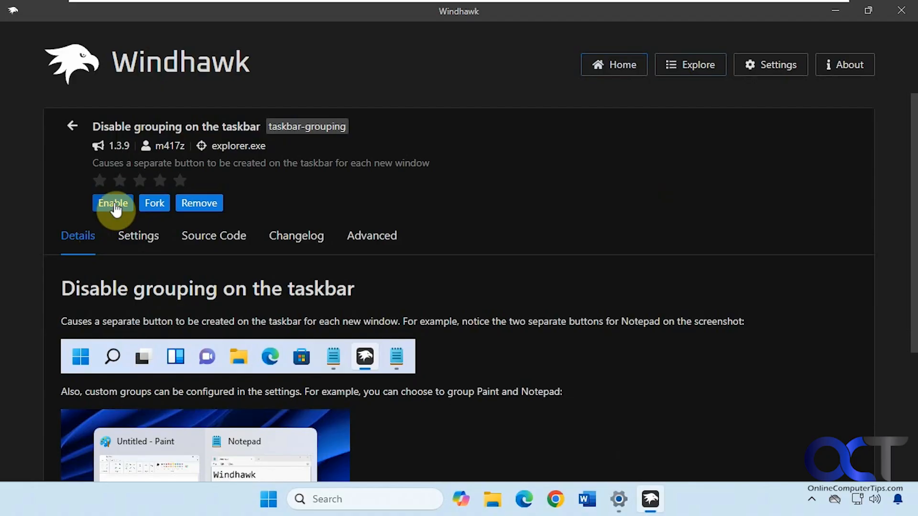
{"action": "mouse_move", "coordinate": [154, 203]}
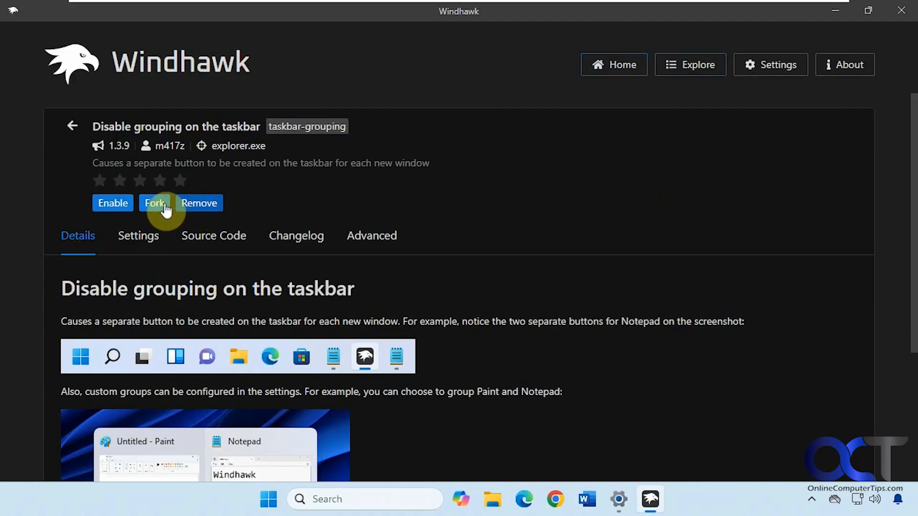
{"action": "left_click", "coordinate": [113, 203]}
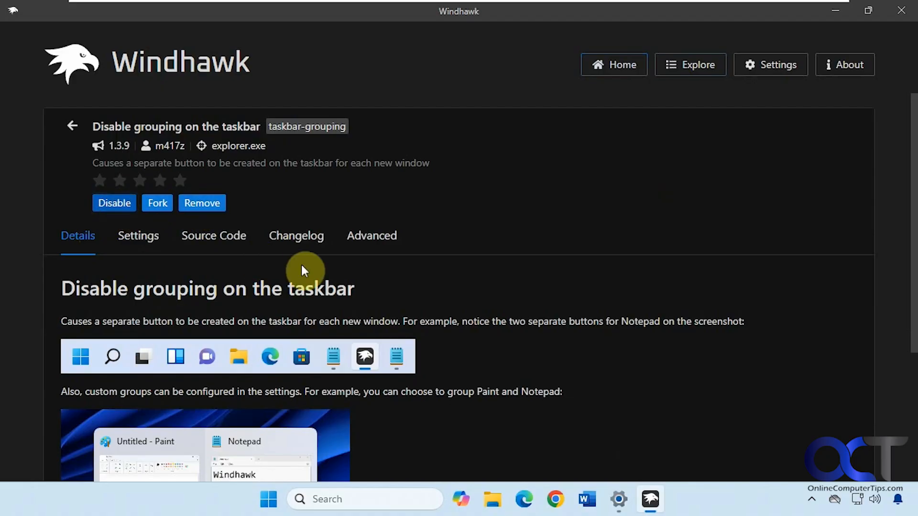
Scroll through the mod's Settings tab to the Grouping mode option, set to disable grouping.
{"action": "left_click", "coordinate": [138, 236]}
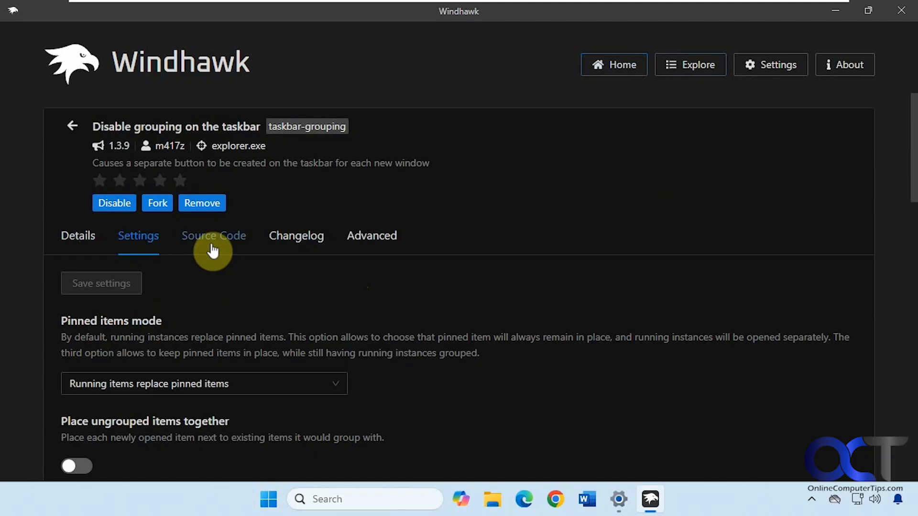
{"action": "scroll", "scroll_direction": "down", "scroll_amount": 3}
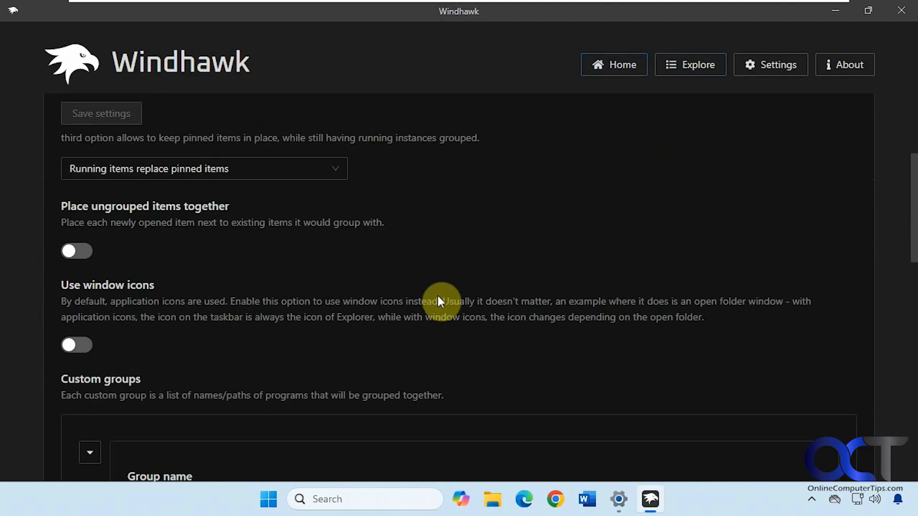
{"action": "scroll", "scroll_direction": "up", "scroll_amount": 3}
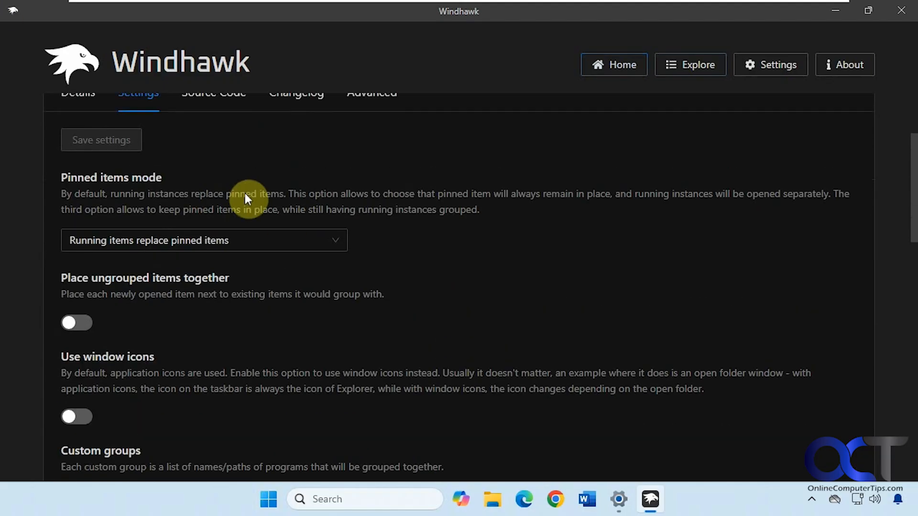
{"action": "mouse_move", "coordinate": [133, 311]}
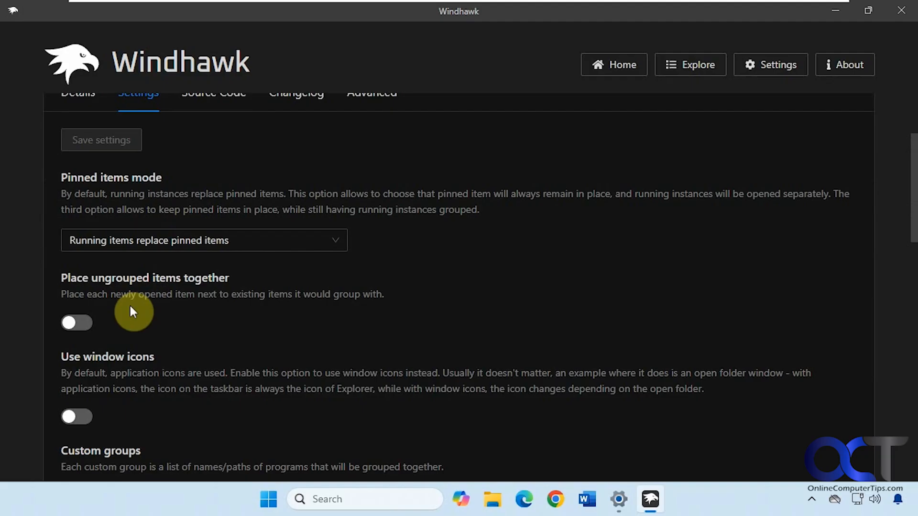
{"action": "mouse_move", "coordinate": [128, 350]}
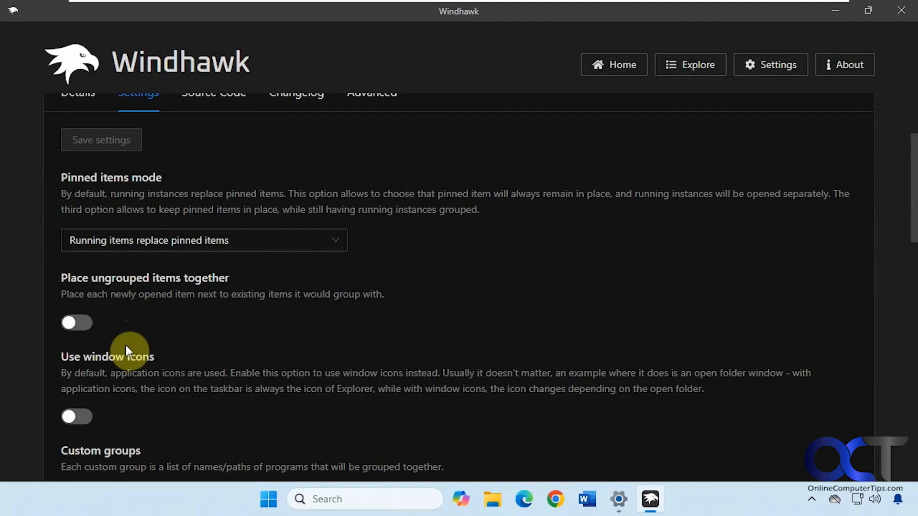
{"action": "mouse_move", "coordinate": [111, 415]}
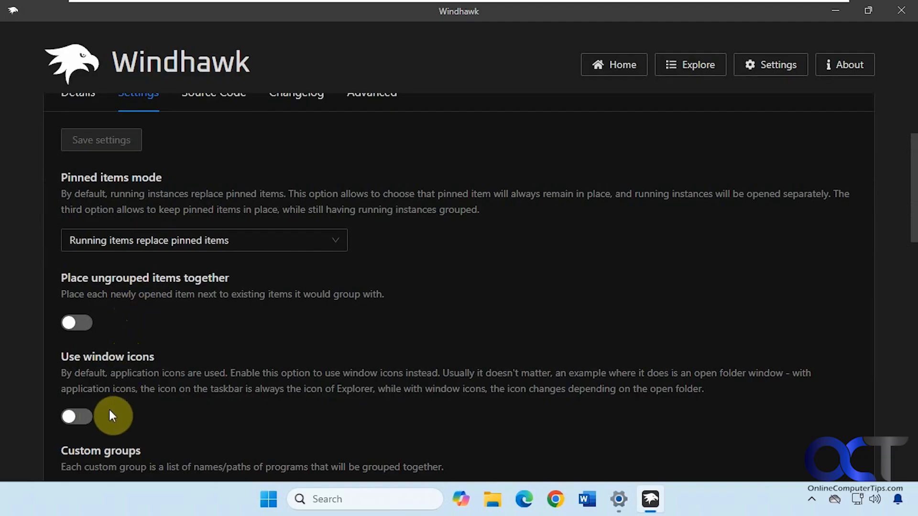
{"action": "mouse_move", "coordinate": [126, 391]}
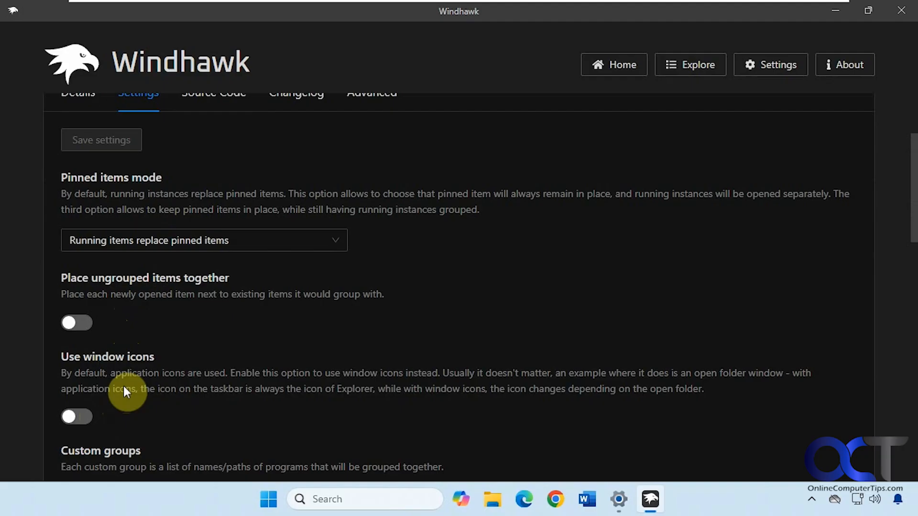
{"action": "scroll", "scroll_direction": "down", "scroll_amount": 3}
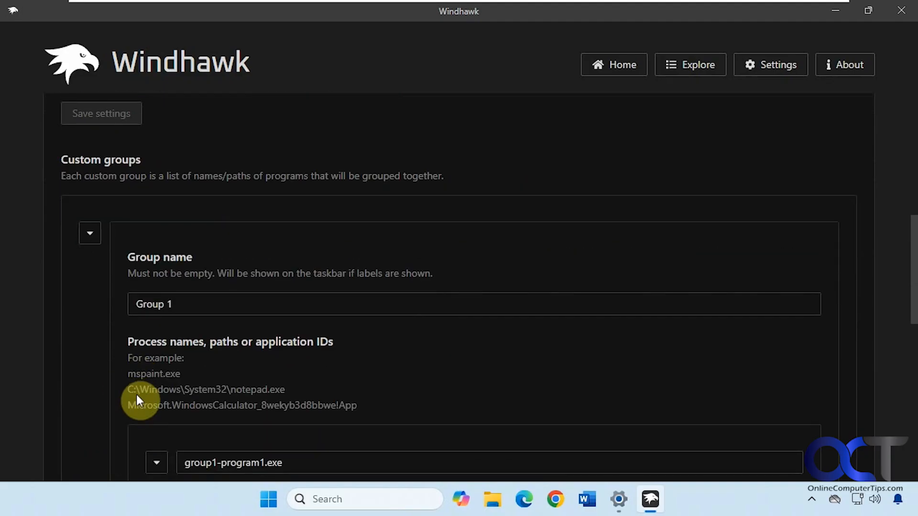
{"action": "scroll", "scroll_direction": "down", "scroll_amount": 3}
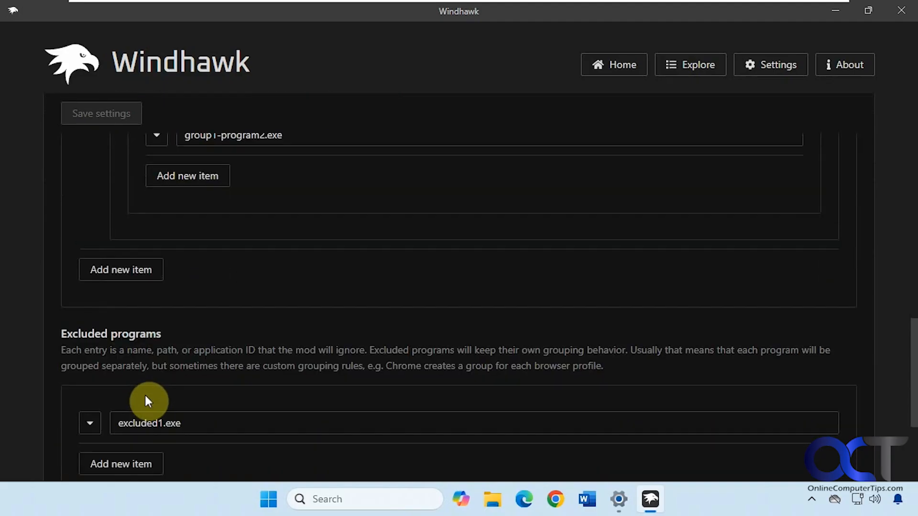
{"action": "scroll", "scroll_direction": "down", "scroll_amount": 3}
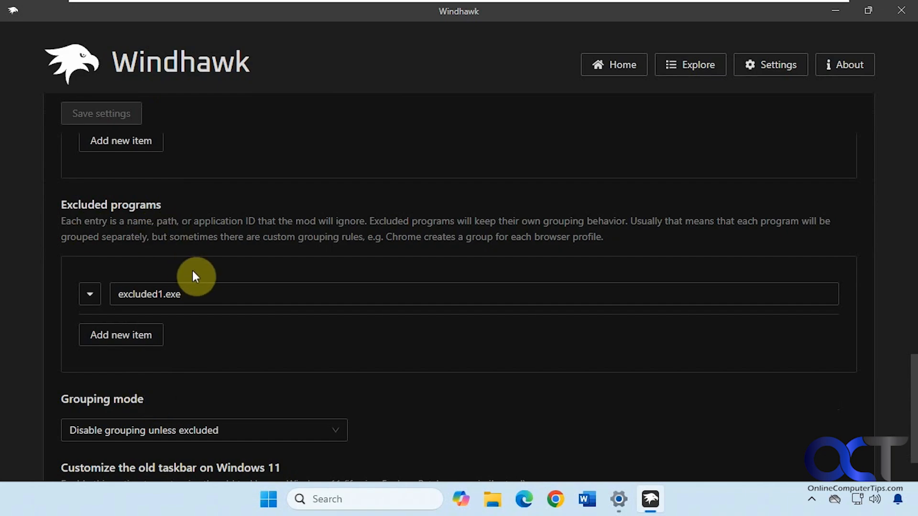
{"action": "scroll", "scroll_direction": "down", "scroll_amount": 3}
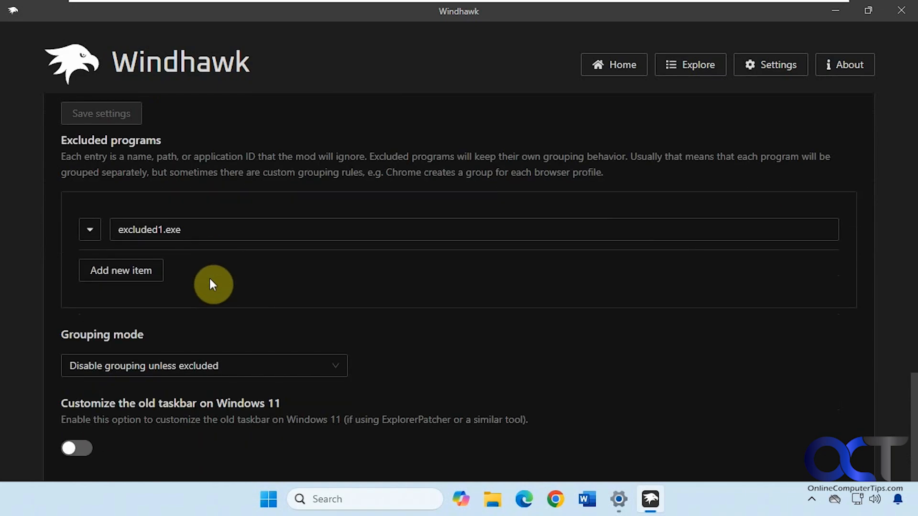
{"action": "mouse_move", "coordinate": [105, 461]}
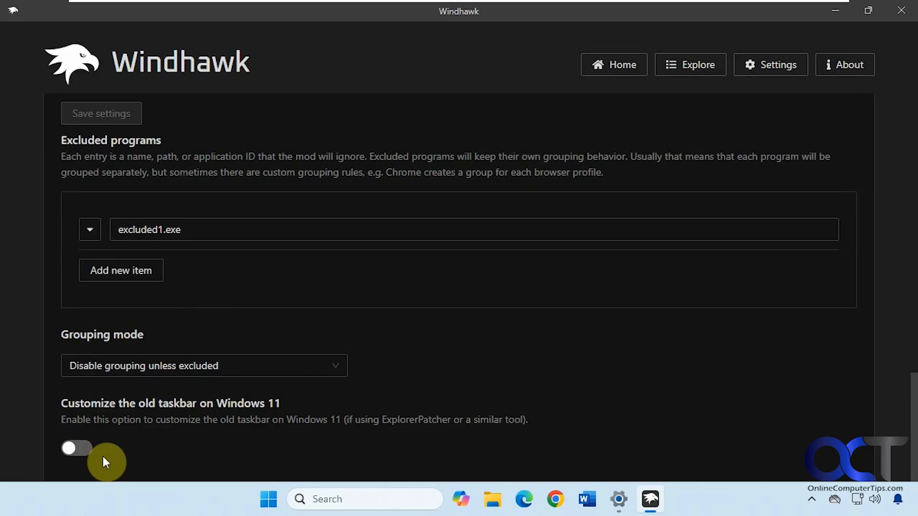
{"action": "mouse_move", "coordinate": [307, 356]}
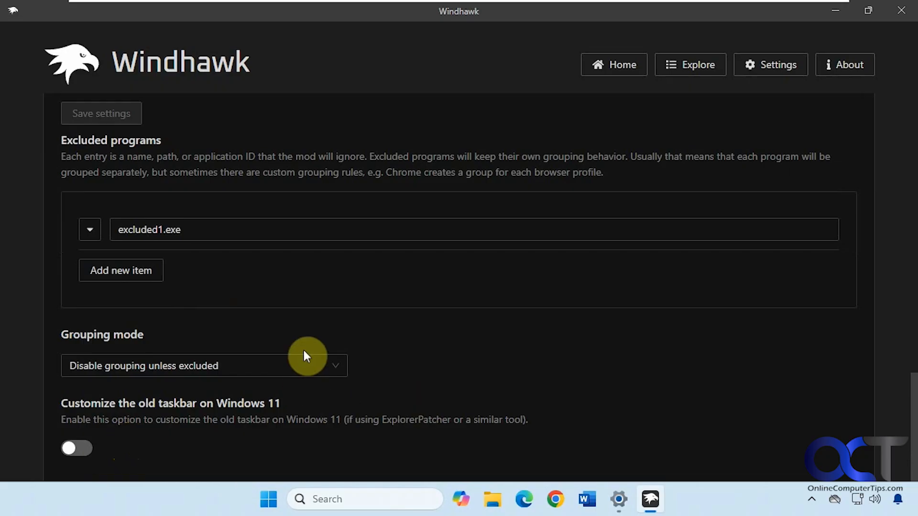
{"action": "scroll", "scroll_direction": "up", "scroll_amount": 3}
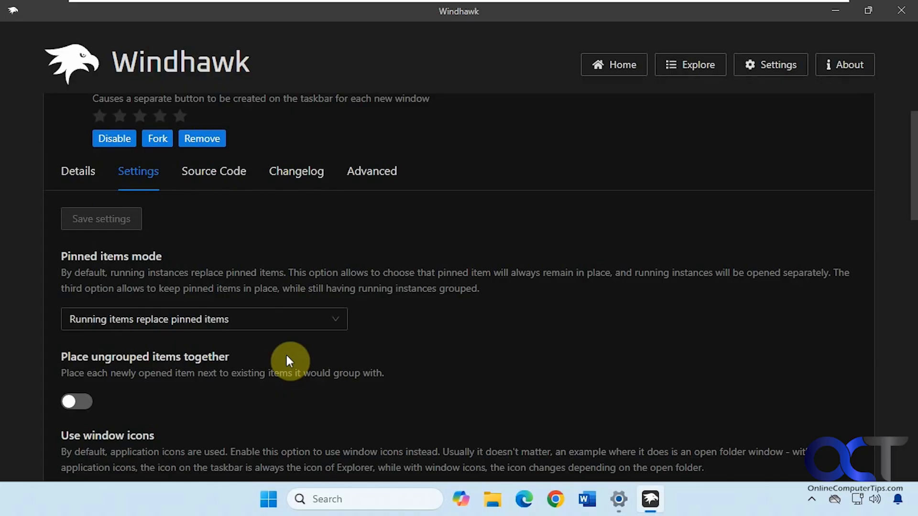
Launch two Notepad windows from Start, each getting its own taskbar entry.
{"action": "left_click", "coordinate": [268, 498]}
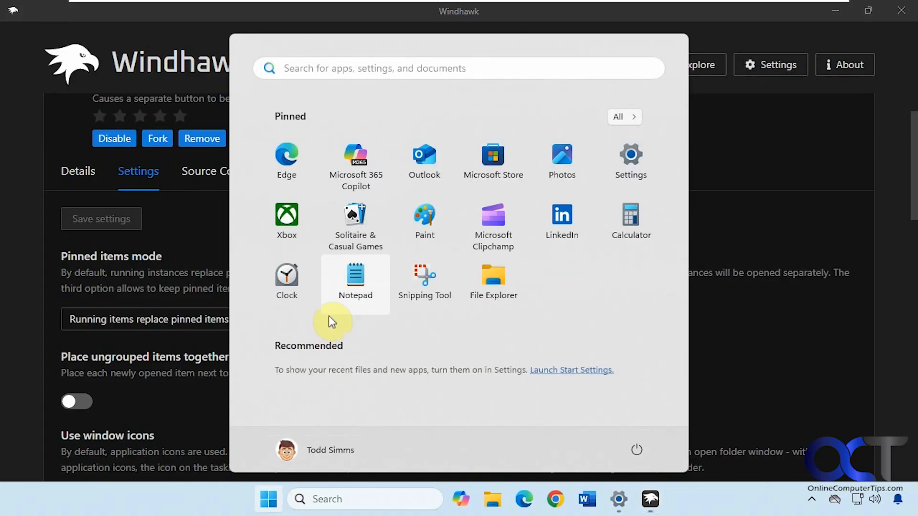
{"action": "left_click", "coordinate": [355, 281]}
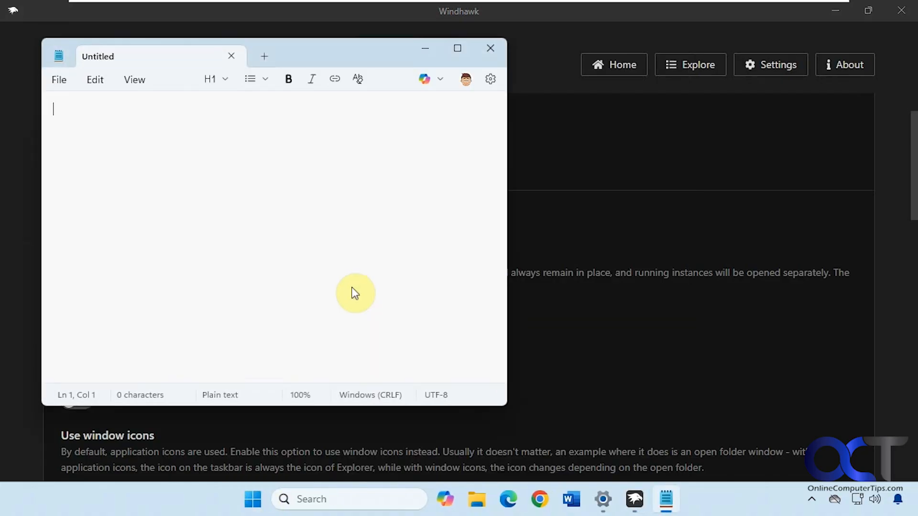
{"action": "left_click", "coordinate": [252, 498]}
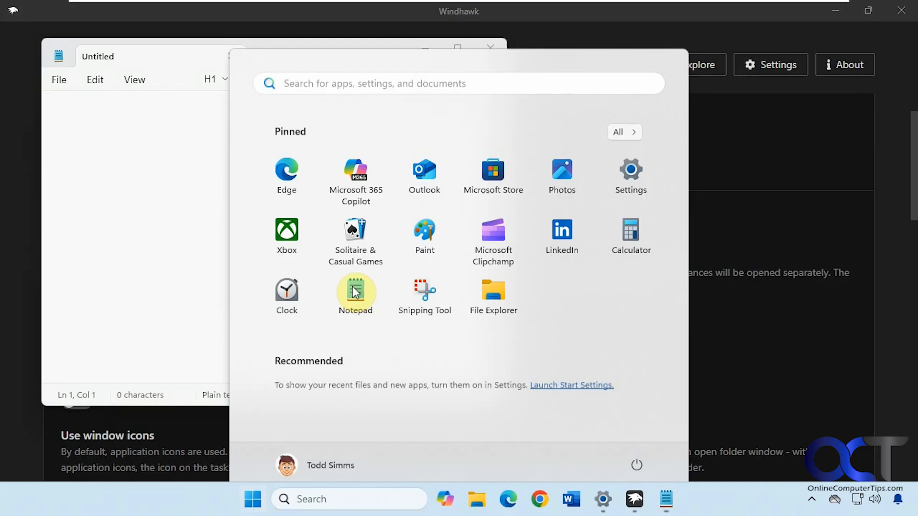
{"action": "left_click", "coordinate": [355, 291]}
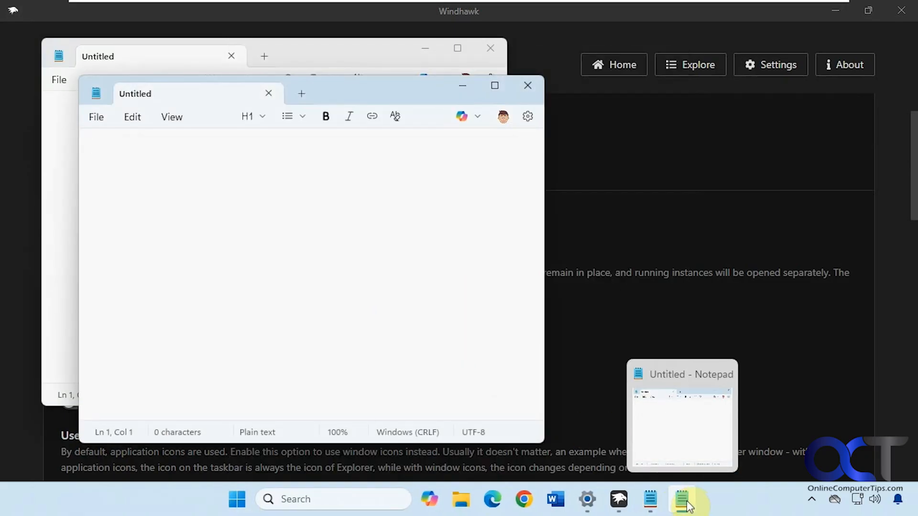
{"action": "mouse_move", "coordinate": [527, 85]}
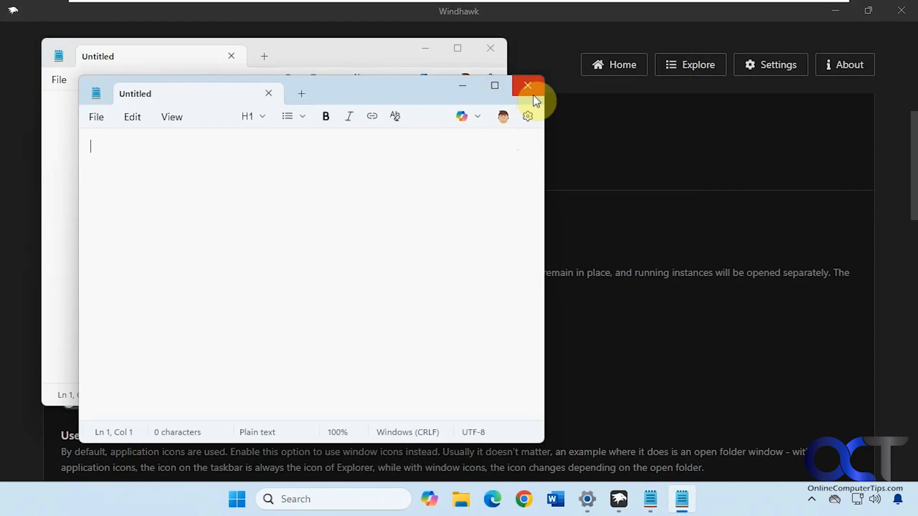
Close the second Notepad, open Calculator, and return to Windhawk's mod settings.
{"action": "left_click", "coordinate": [236, 499]}
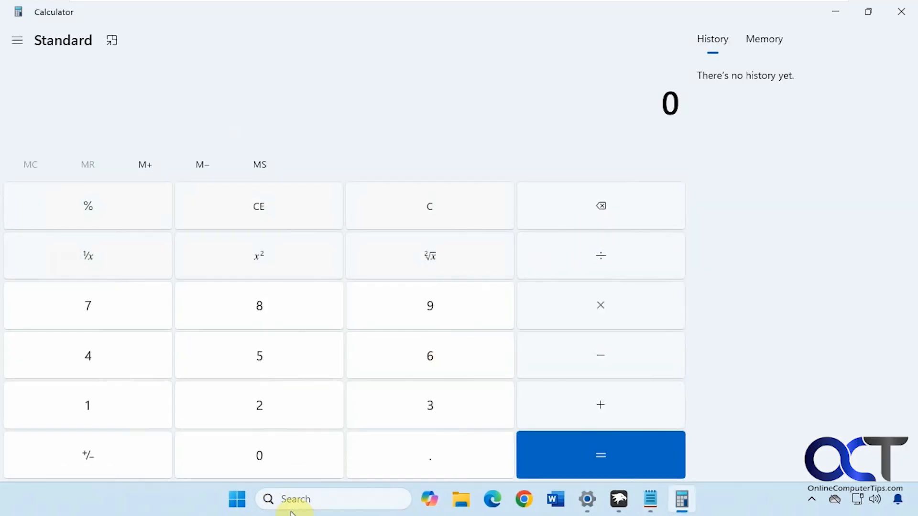
{"action": "left_click", "coordinate": [237, 499]}
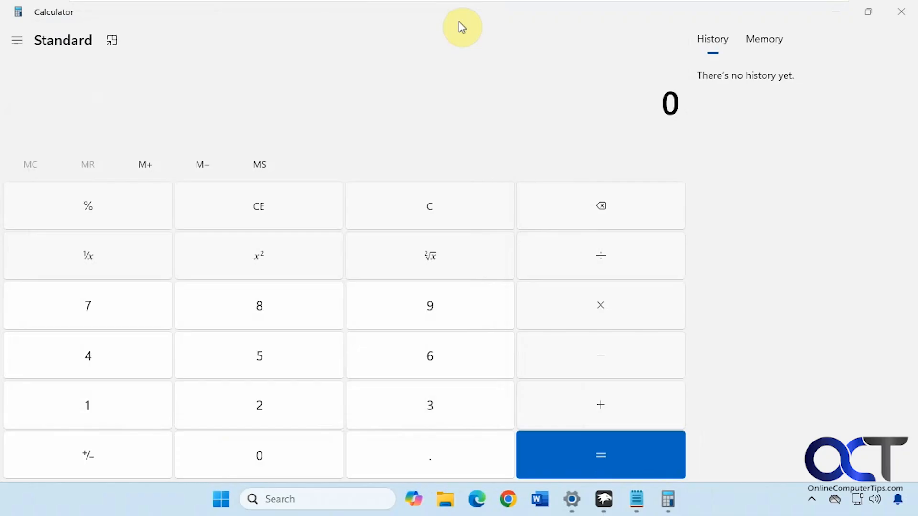
{"action": "left_click", "coordinate": [618, 499]}
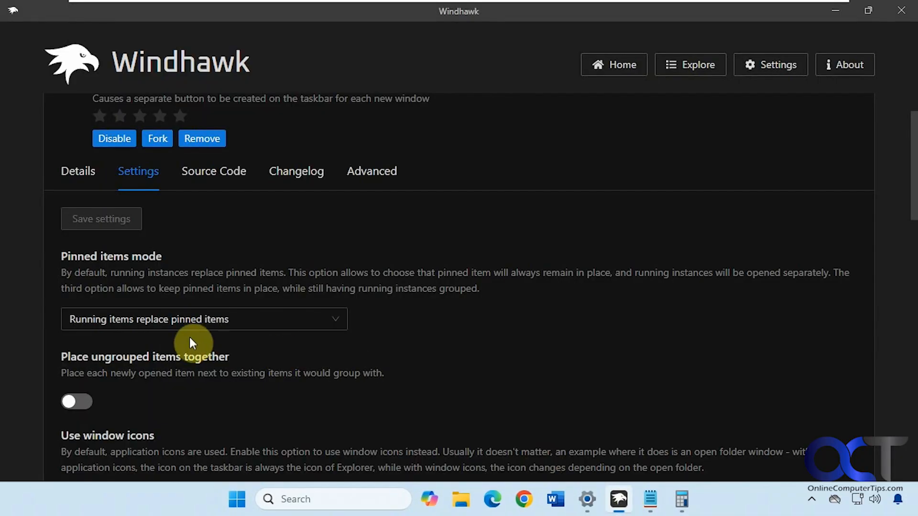
{"action": "mouse_move", "coordinate": [76, 402]}
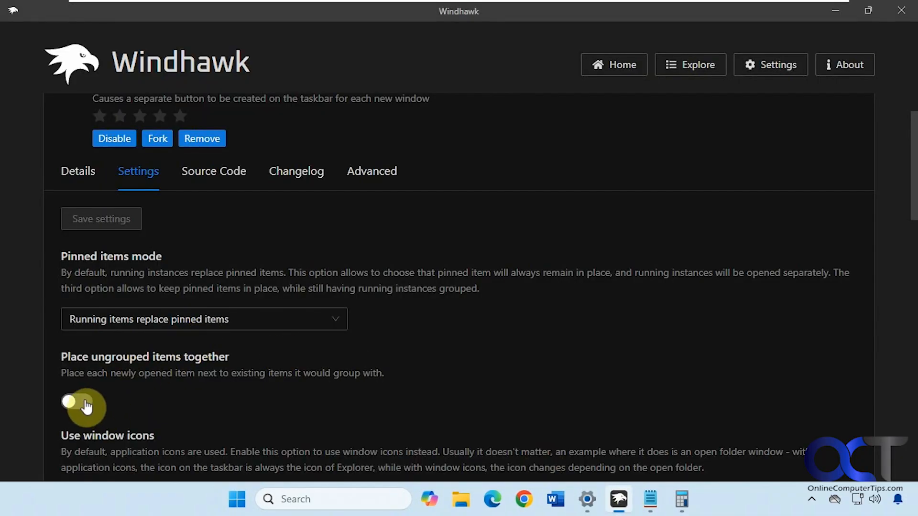
Switch on 'Place ungrouped items together' and save the mod settings.
{"action": "left_click", "coordinate": [83, 404]}
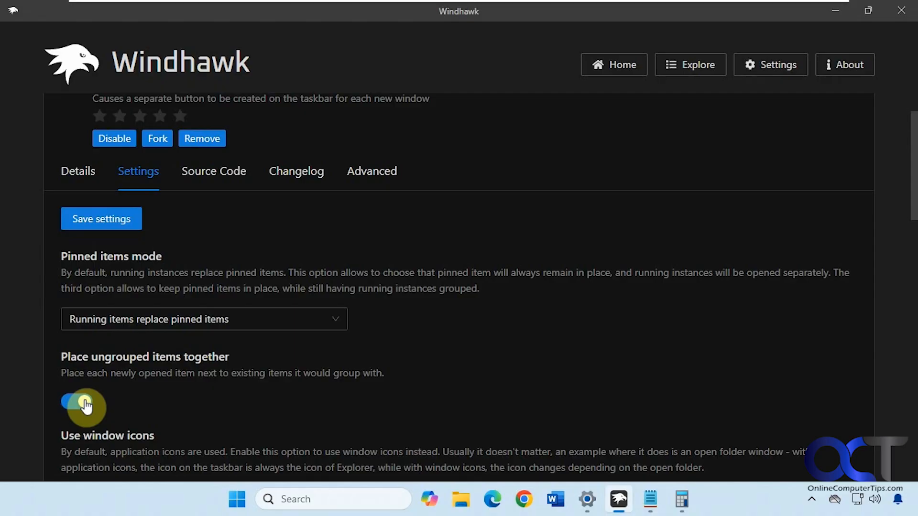
{"action": "left_click", "coordinate": [77, 402]}
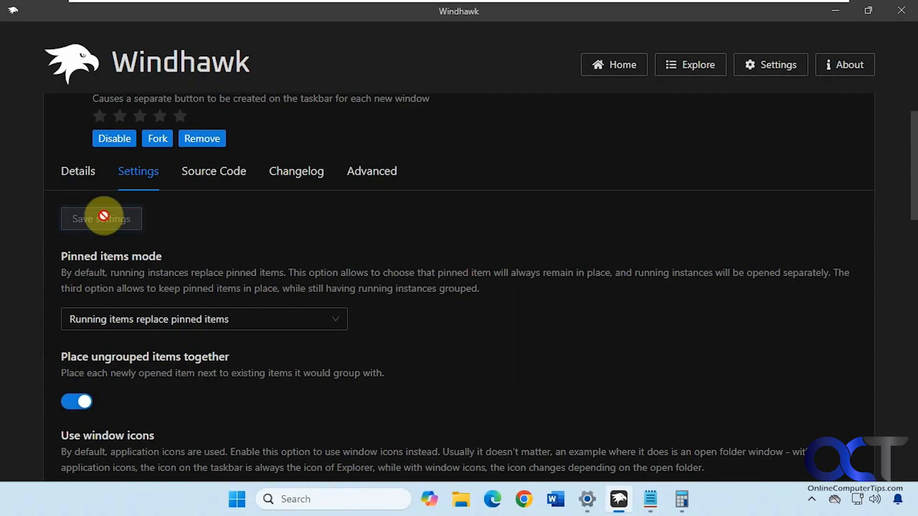
{"action": "left_click", "coordinate": [237, 498]}
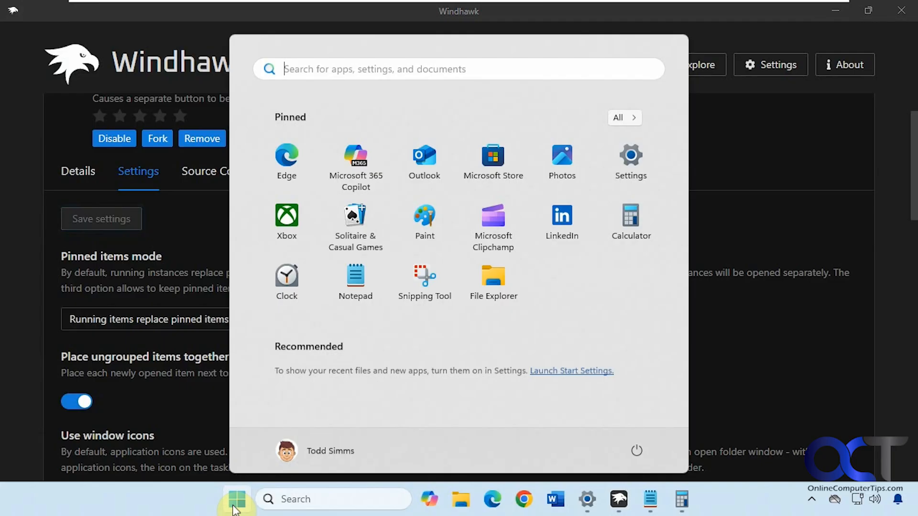
Launch another Notepad, see its entry appear beside the first, then open taskbar settings.
{"action": "left_click", "coordinate": [355, 275]}
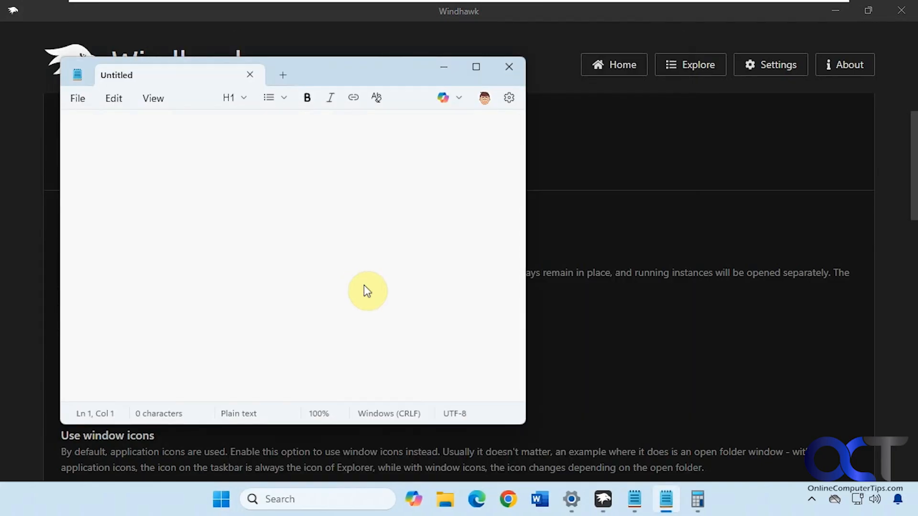
{"action": "mouse_move", "coordinate": [666, 499]}
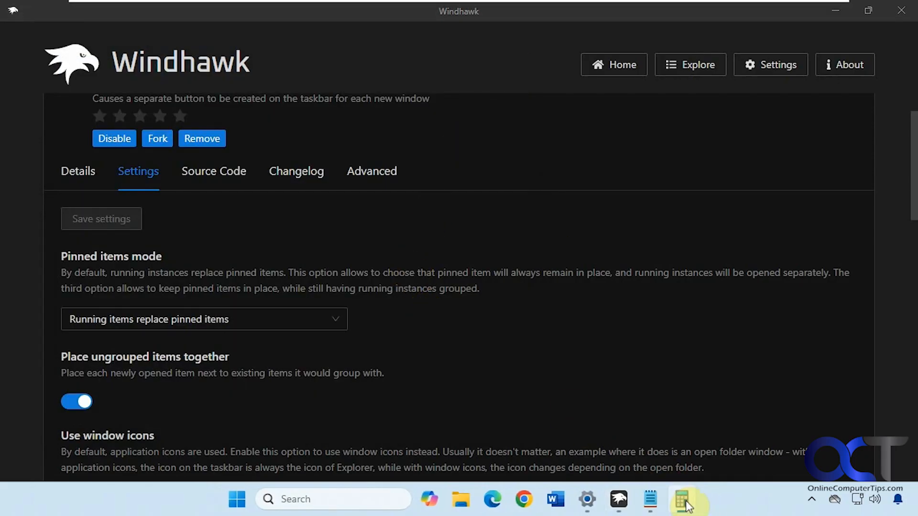
{"action": "right_click", "coordinate": [673, 501]}
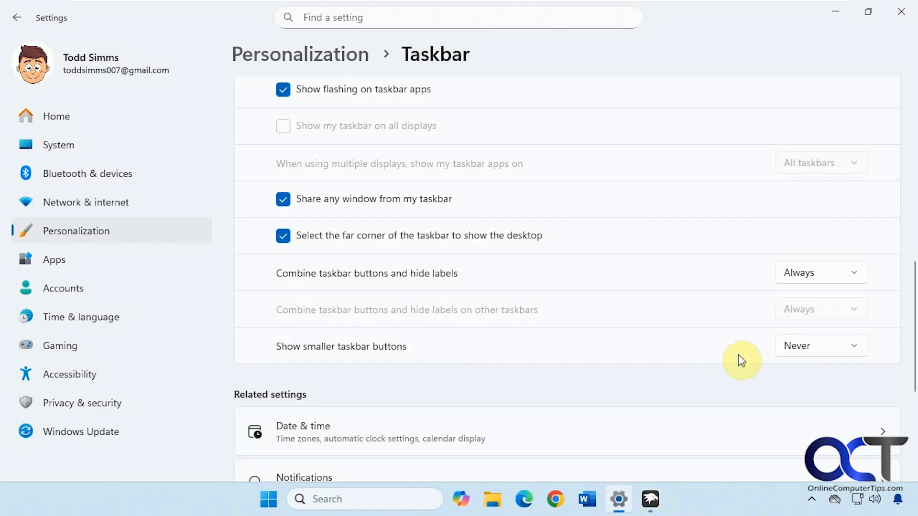
Set 'Combine taskbar buttons and hide labels' to Never, then switch back to Windhawk.
{"action": "left_click", "coordinate": [820, 272]}
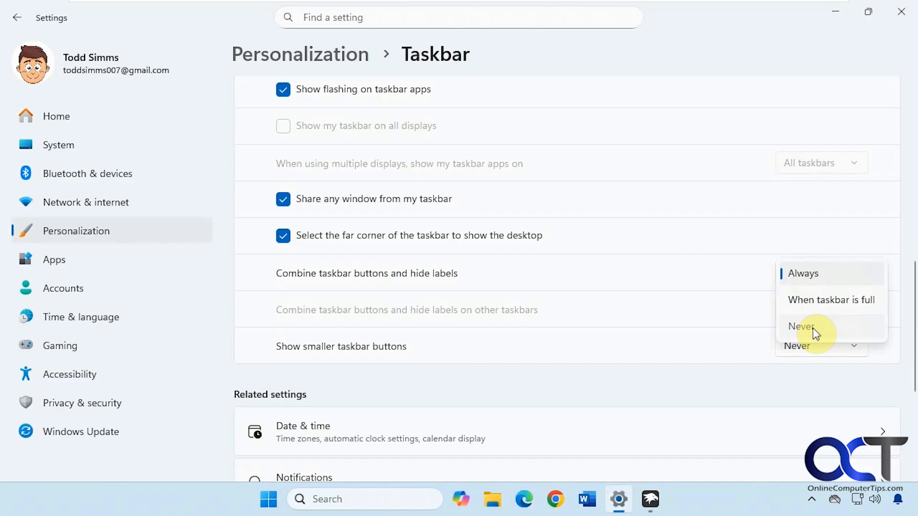
{"action": "left_click", "coordinate": [800, 326]}
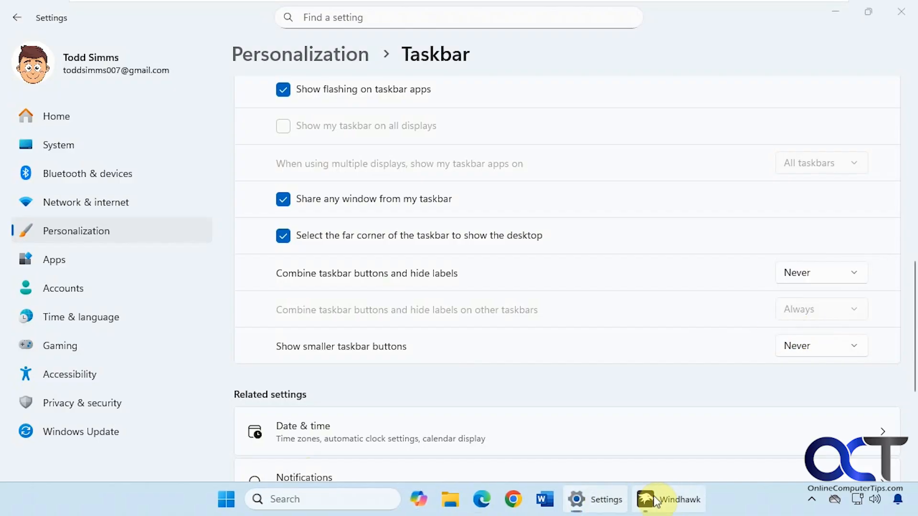
{"action": "left_click", "coordinate": [679, 499]}
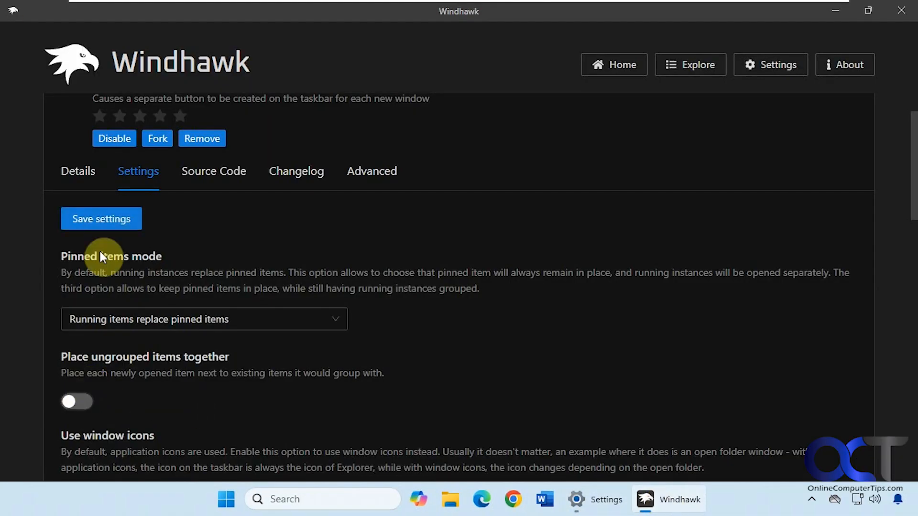
Save the mod settings with placement off, then open and close an extra Notepad.
{"action": "left_click", "coordinate": [227, 499]}
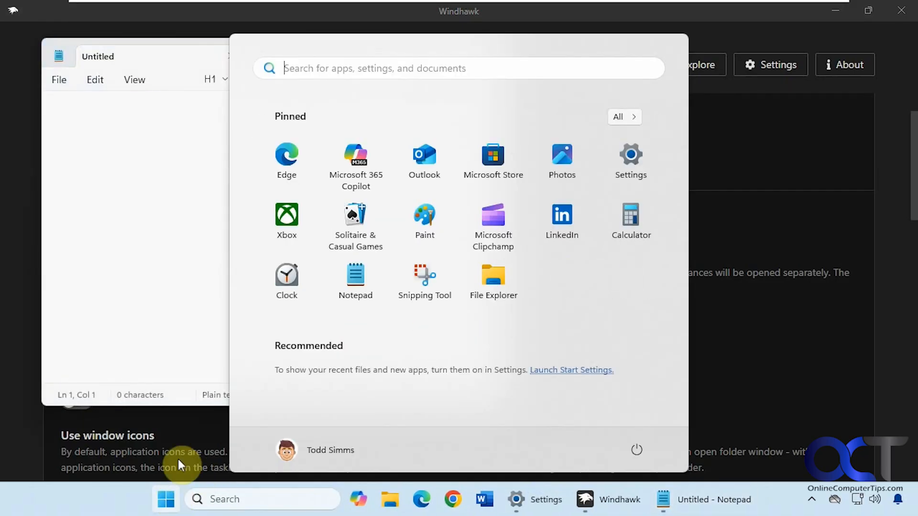
{"action": "left_click", "coordinate": [355, 282]}
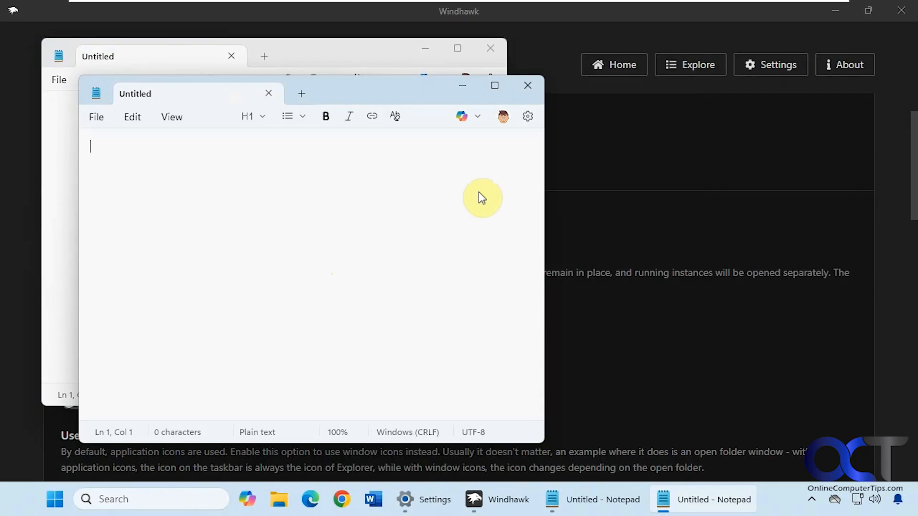
{"action": "left_click", "coordinate": [526, 86]}
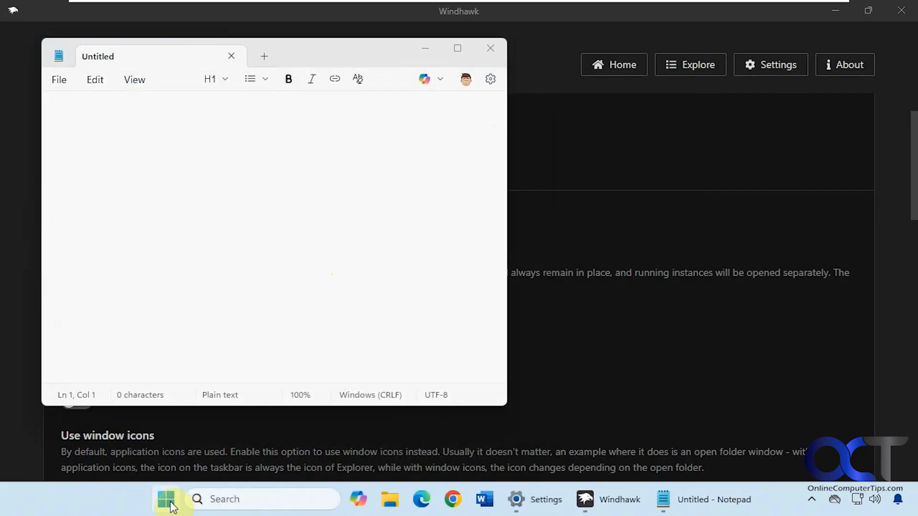
Launch Calculator and another Notepad, whose taskbar entry appears after Calculator.
{"action": "left_click", "coordinate": [165, 499]}
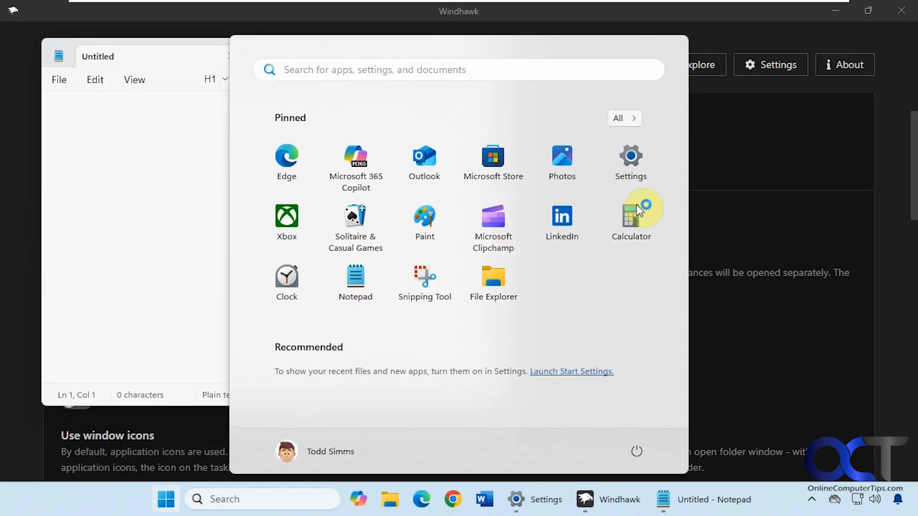
{"action": "left_click", "coordinate": [631, 216]}
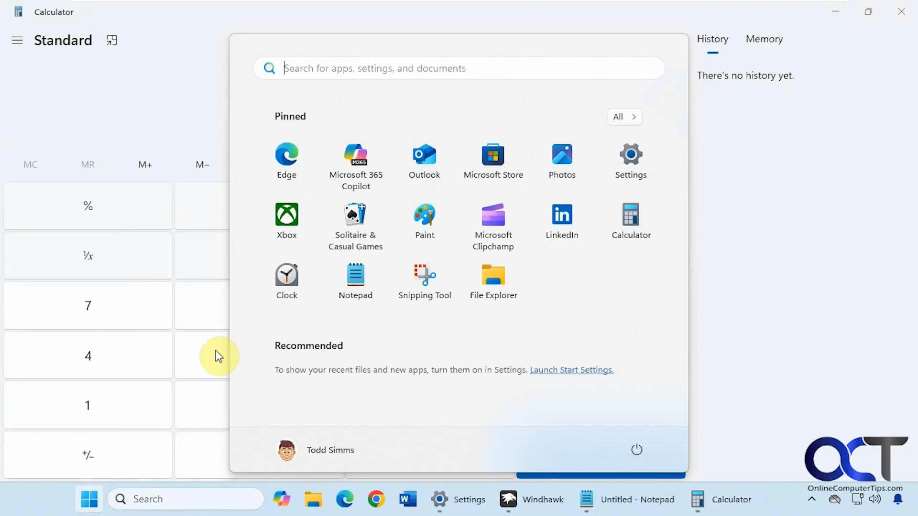
{"action": "left_click", "coordinate": [354, 275]}
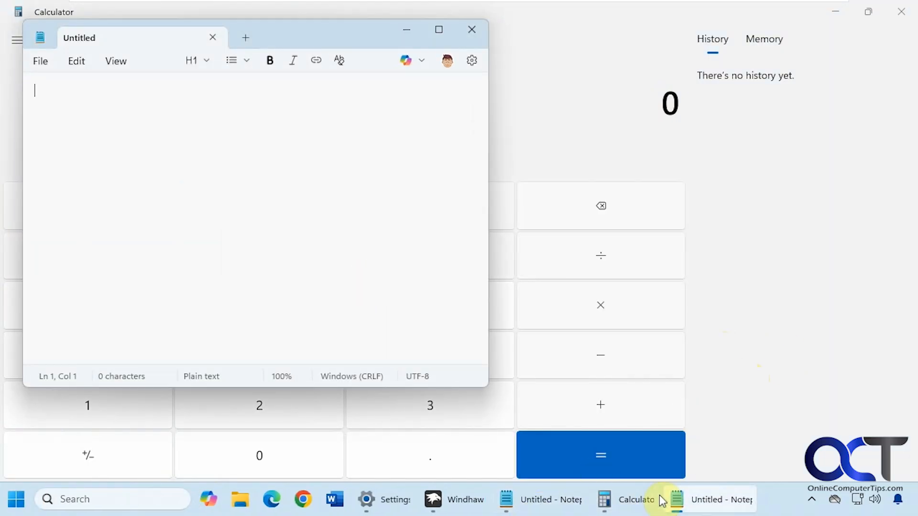
{"action": "mouse_move", "coordinate": [539, 499]}
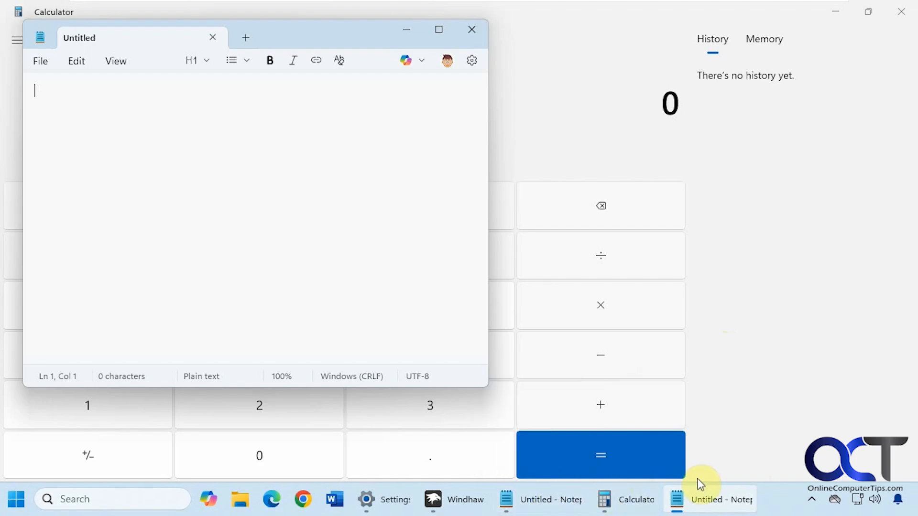
{"action": "mouse_move", "coordinate": [604, 499]}
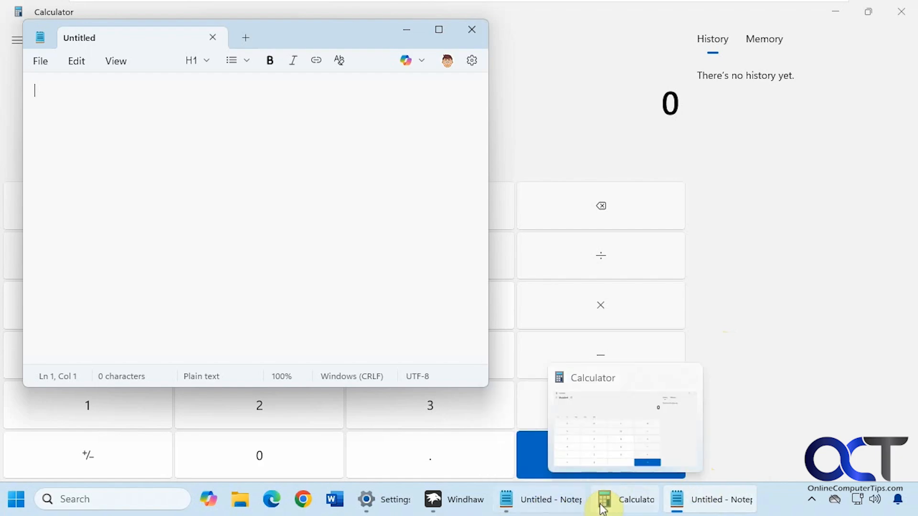
{"action": "left_click", "coordinate": [602, 499]}
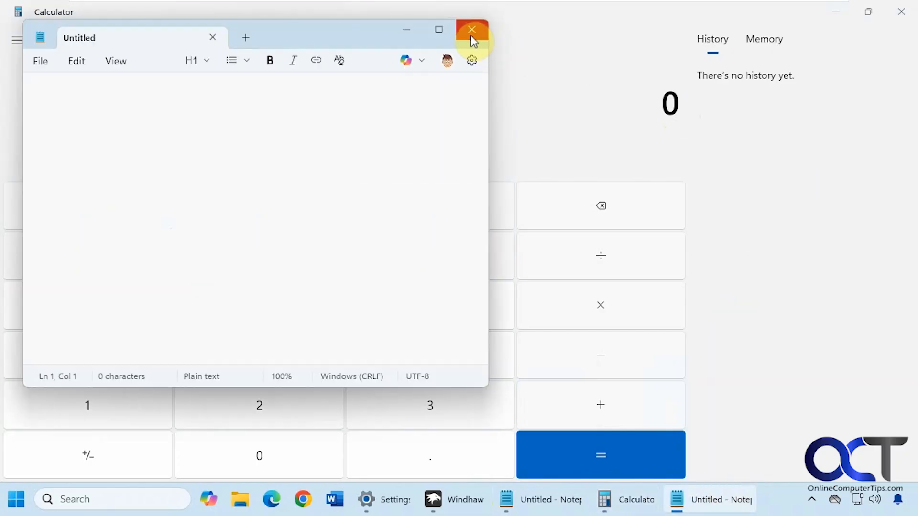
Enable 'Place ungrouped items together' and launch a second Notepad window from Start.
{"action": "left_click", "coordinate": [473, 29]}
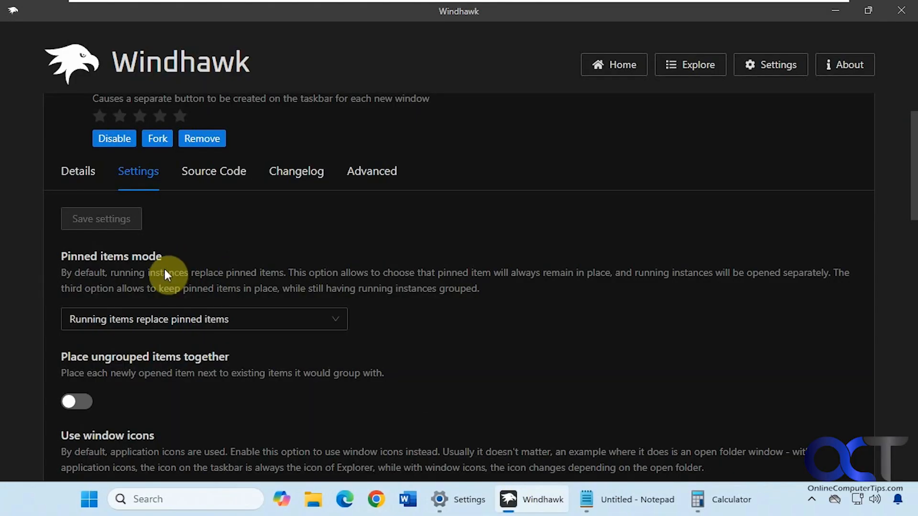
{"action": "left_click", "coordinate": [76, 402]}
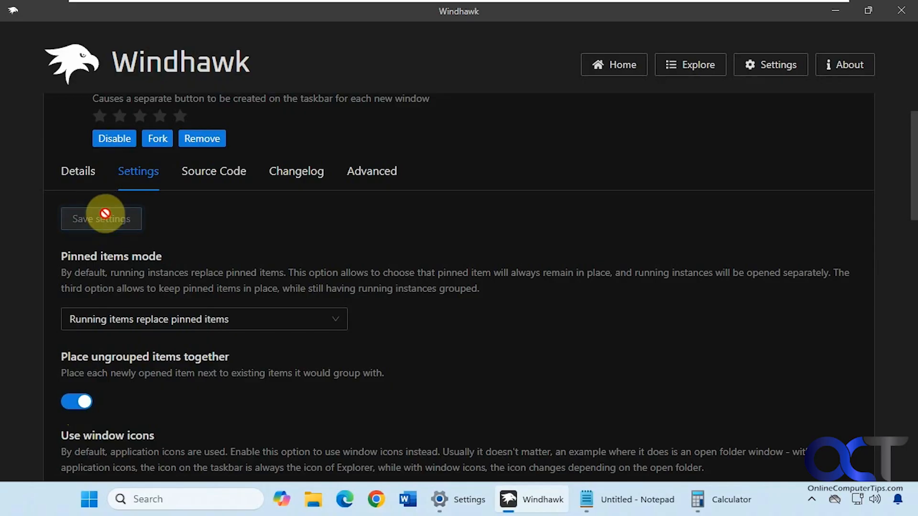
{"action": "left_click", "coordinate": [89, 499]}
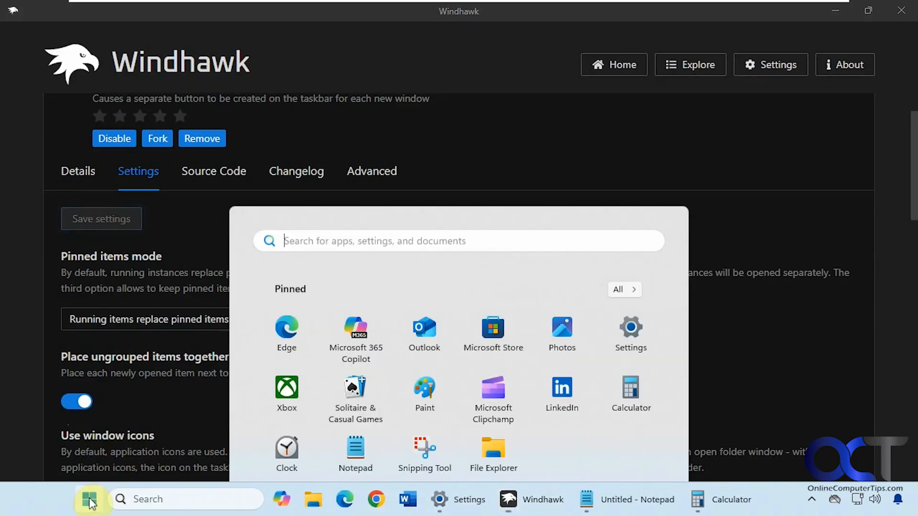
{"action": "left_click", "coordinate": [355, 454]}
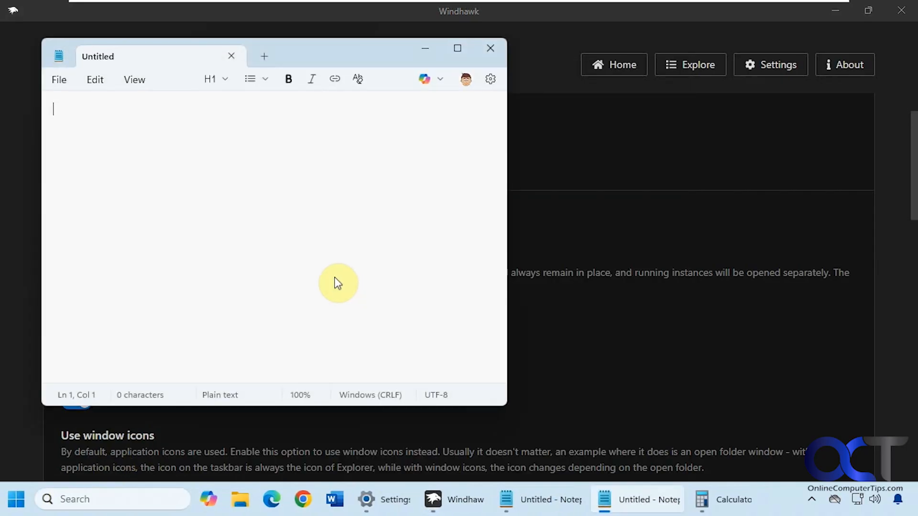
{"action": "mouse_move", "coordinate": [541, 499]}
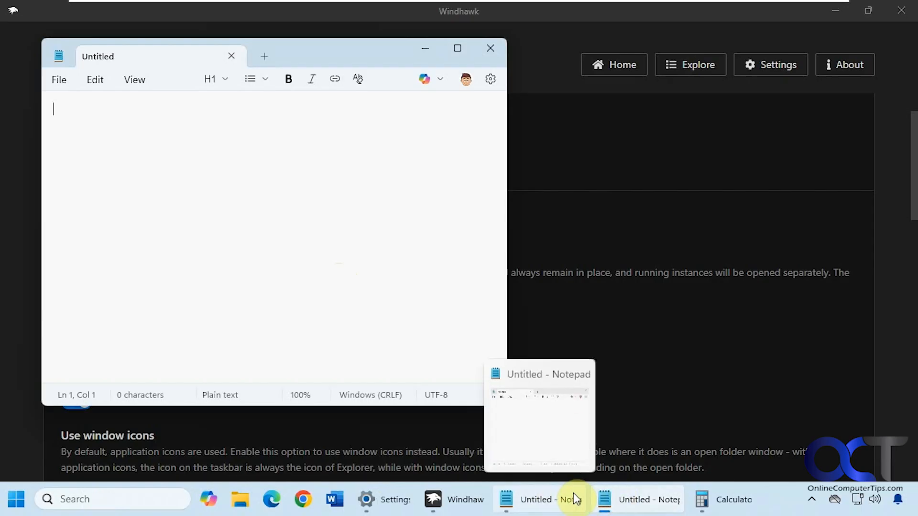
{"action": "left_click", "coordinate": [383, 500]}
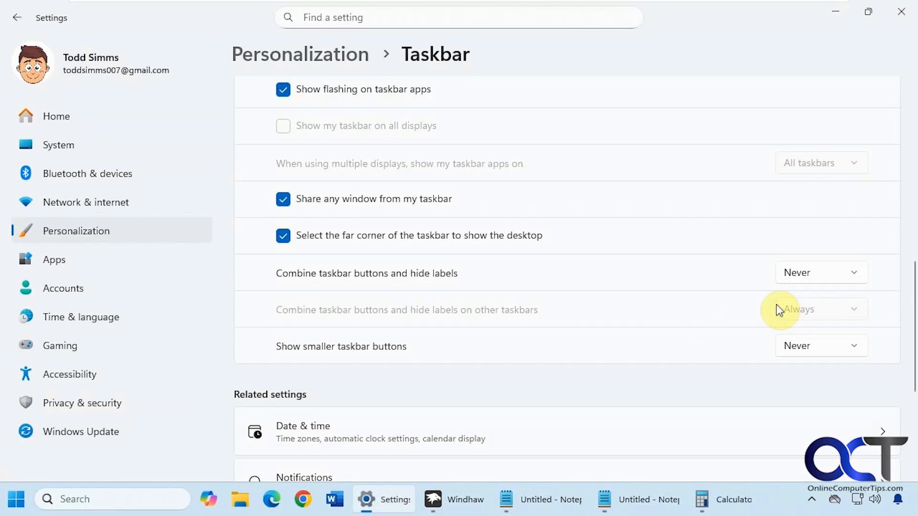
{"action": "mouse_move", "coordinate": [654, 303]}
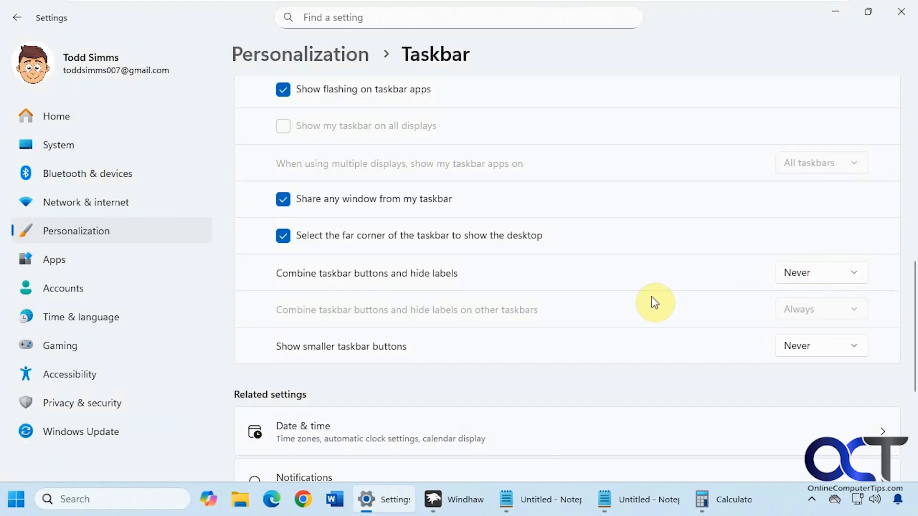
Set 'Combine taskbar buttons and hide labels' to Always, then return to Windhawk.
{"action": "left_click", "coordinate": [821, 272]}
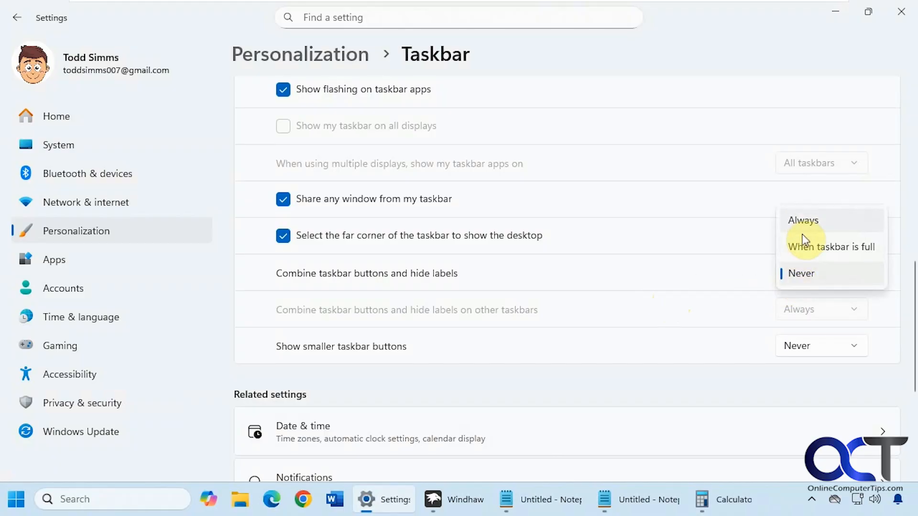
{"action": "left_click", "coordinate": [803, 220]}
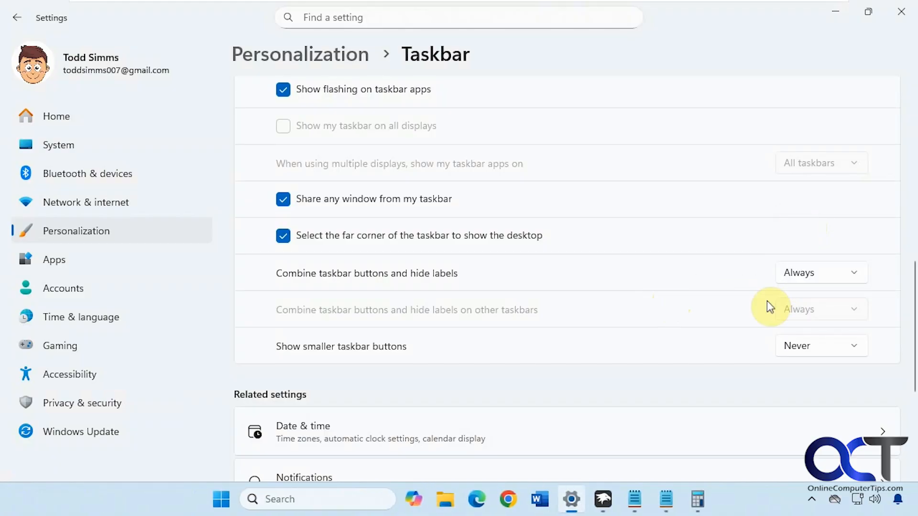
{"action": "mouse_move", "coordinate": [676, 462]}
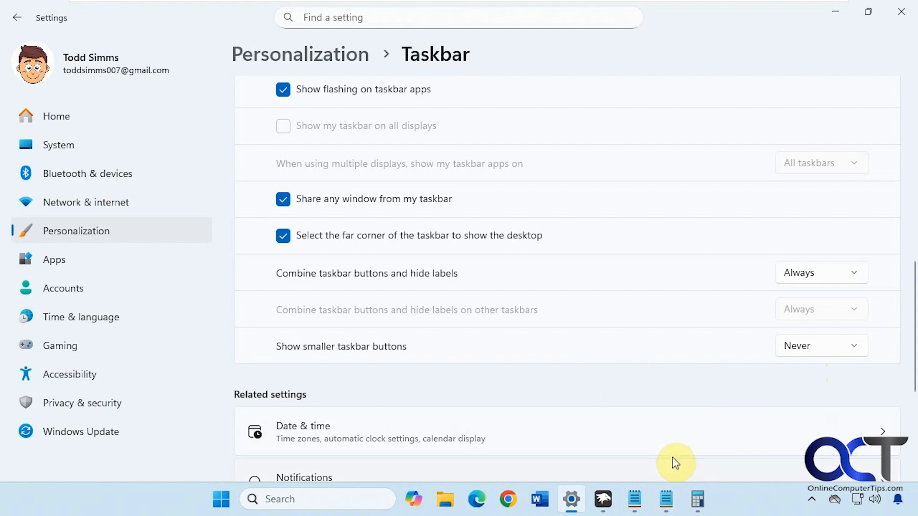
{"action": "mouse_move", "coordinate": [663, 499]}
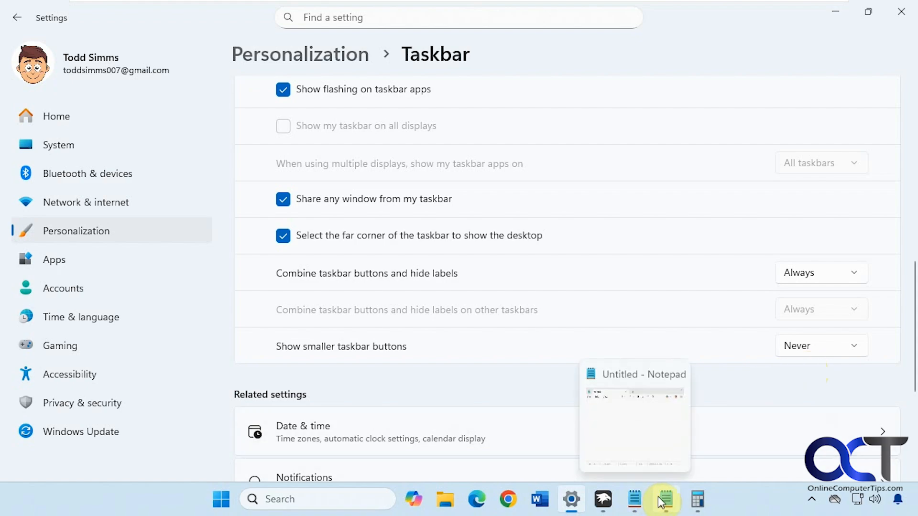
{"action": "mouse_move", "coordinate": [767, 417]}
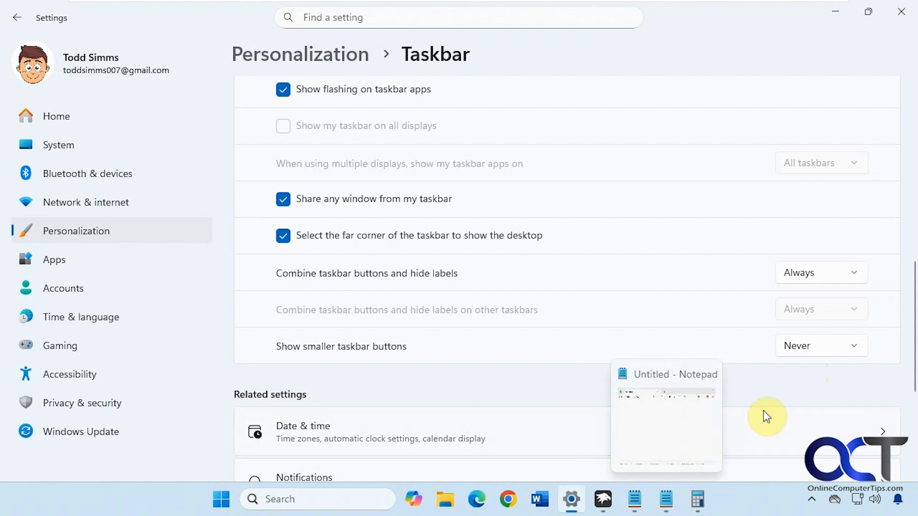
{"action": "mouse_move", "coordinate": [776, 390]}
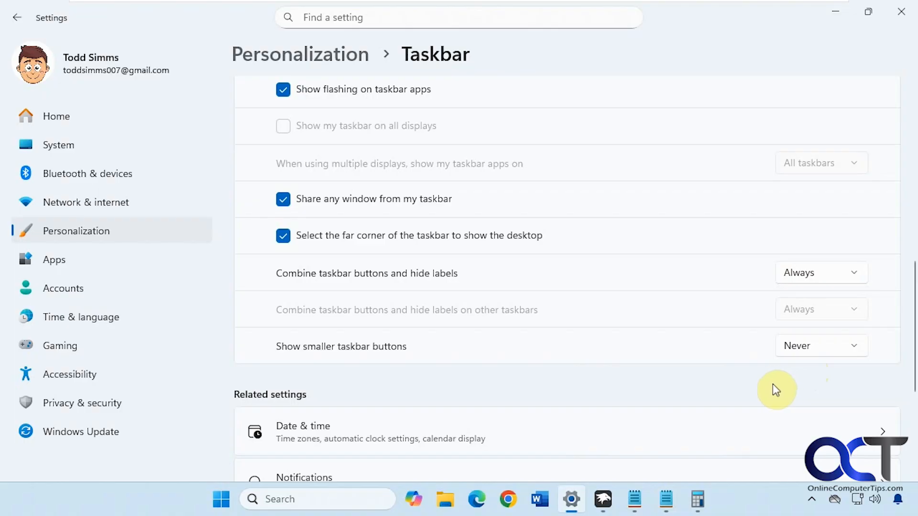
{"action": "left_click", "coordinate": [604, 499]}
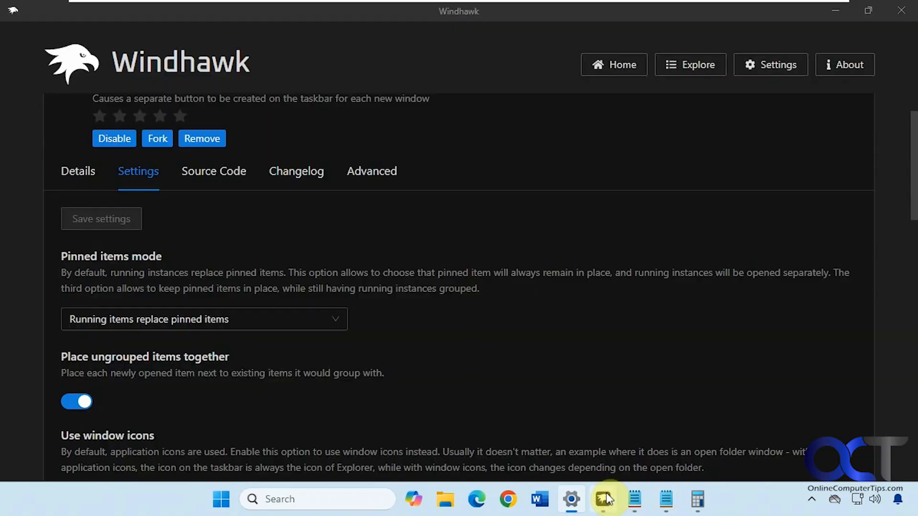
{"action": "mouse_move", "coordinate": [391, 247]}
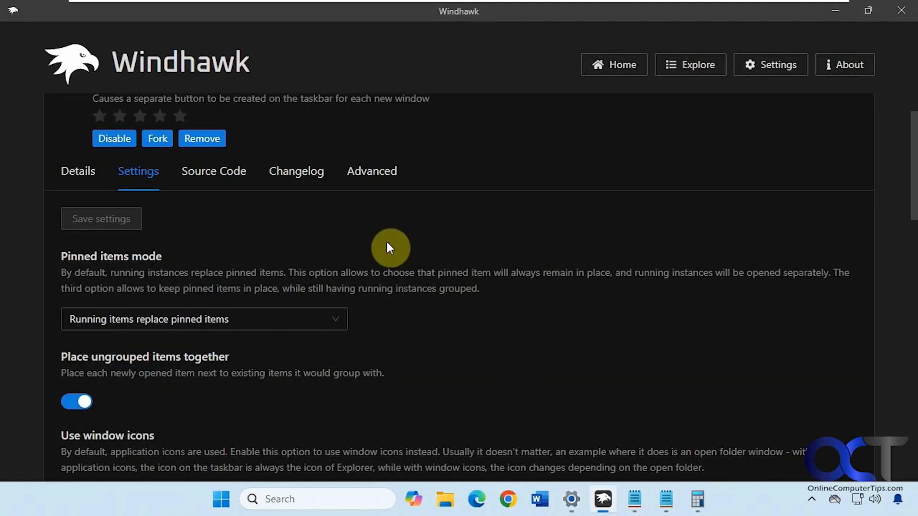
{"action": "mouse_move", "coordinate": [400, 250]}
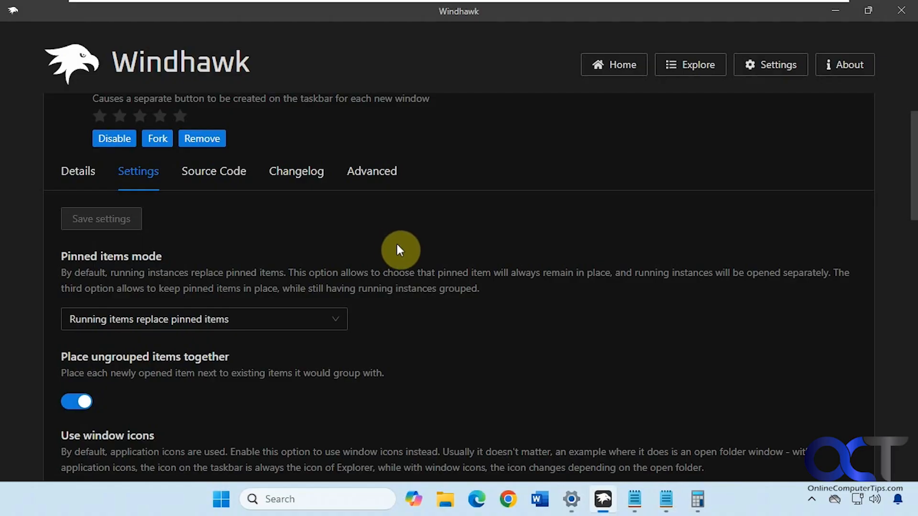
{"action": "mouse_move", "coordinate": [397, 248]}
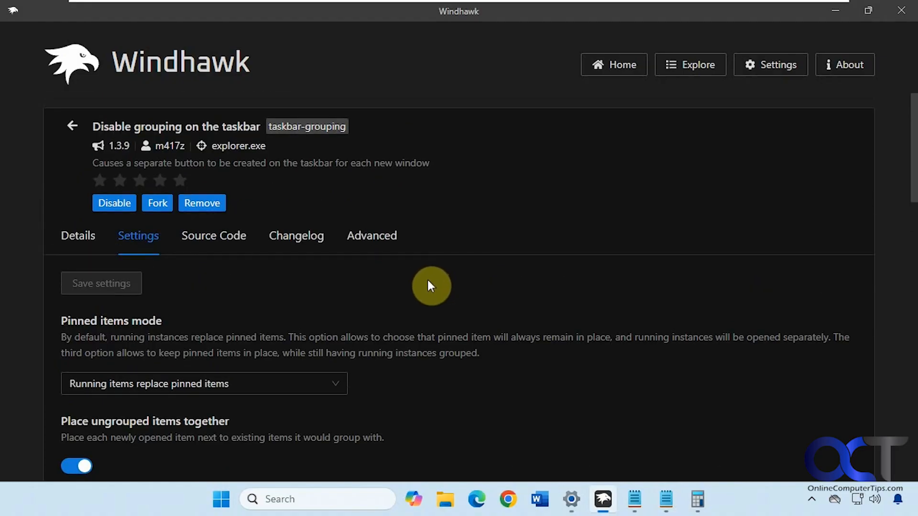
{"action": "mouse_move", "coordinate": [266, 139]}
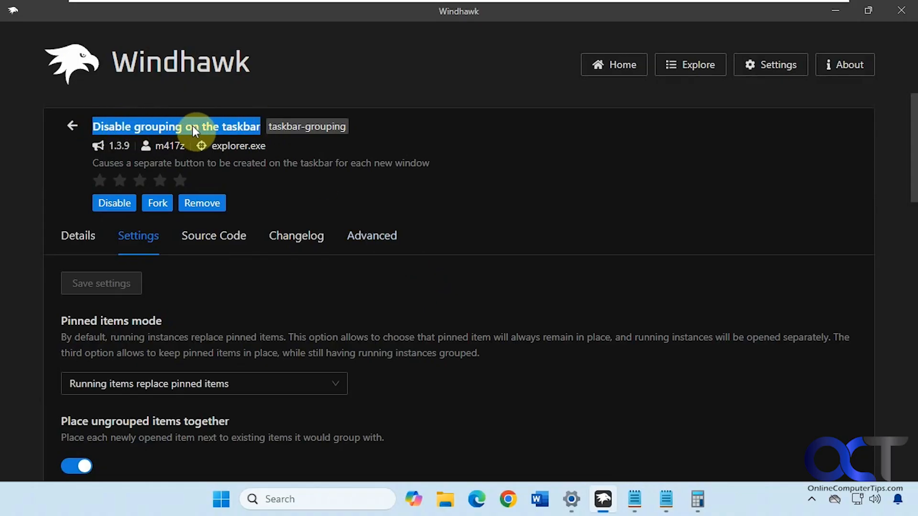
Open Windhawk's Explore catalogue of community mods.
{"action": "left_click", "coordinate": [690, 64]}
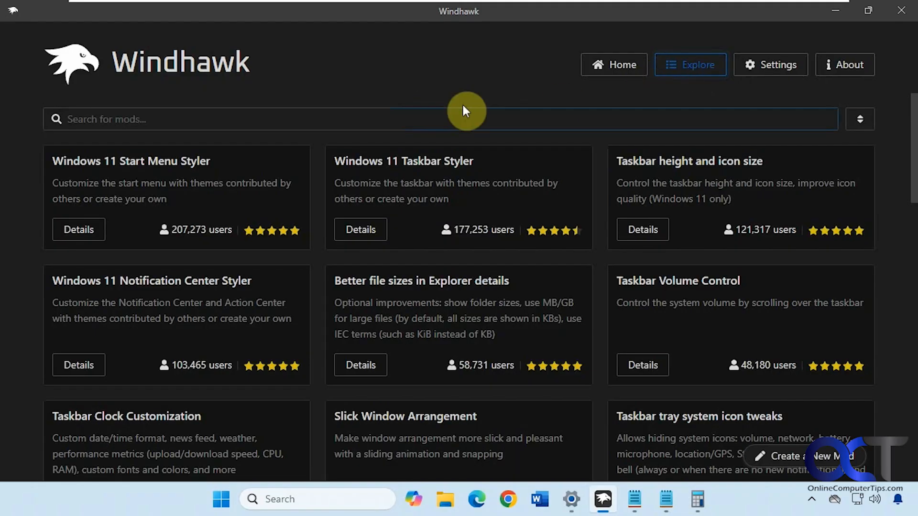
{"action": "mouse_move", "coordinate": [464, 92]}
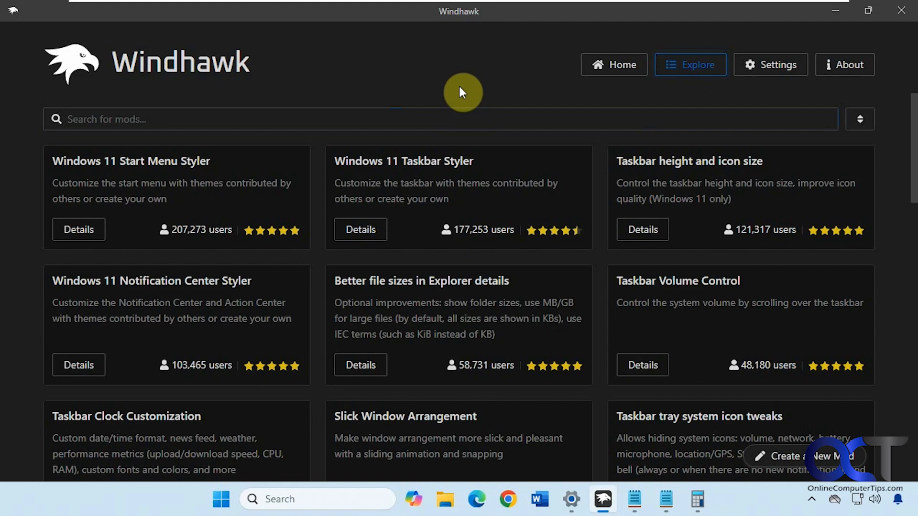
{"action": "left_click", "coordinate": [811, 499]}
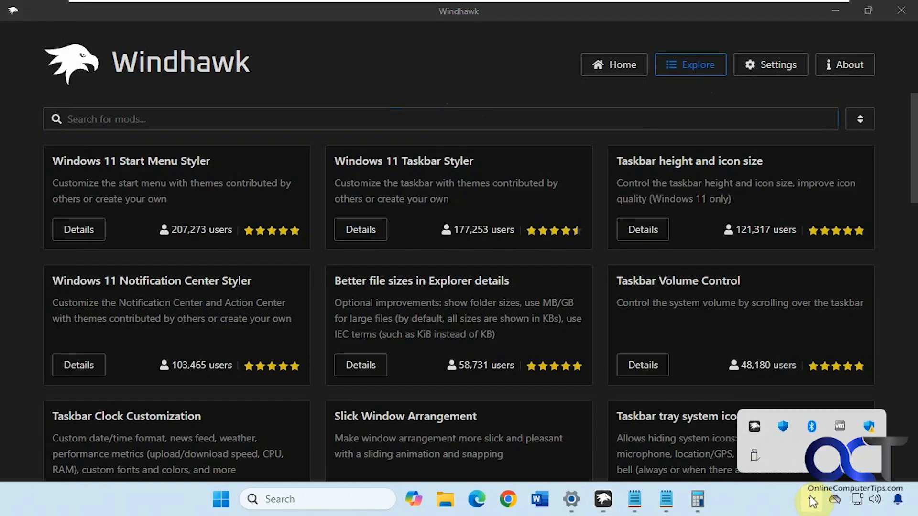
{"action": "mouse_move", "coordinate": [754, 430]}
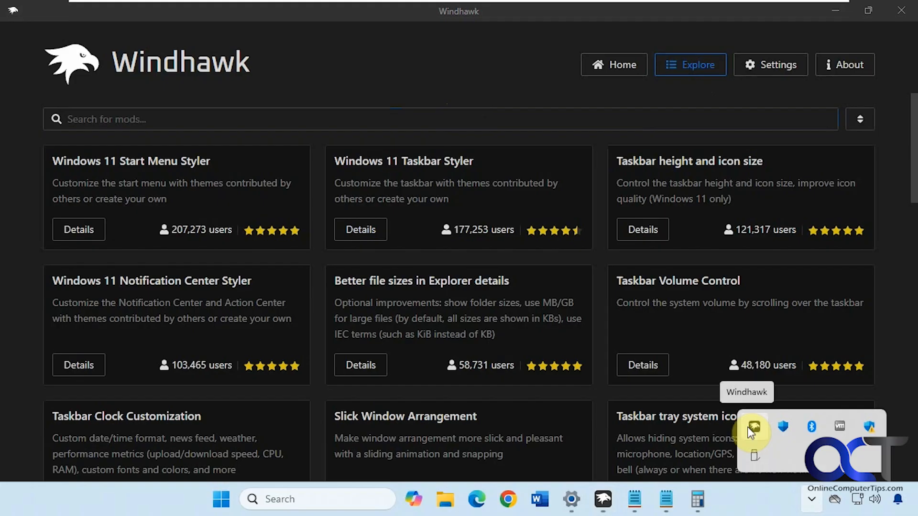
{"action": "mouse_move", "coordinate": [726, 496]}
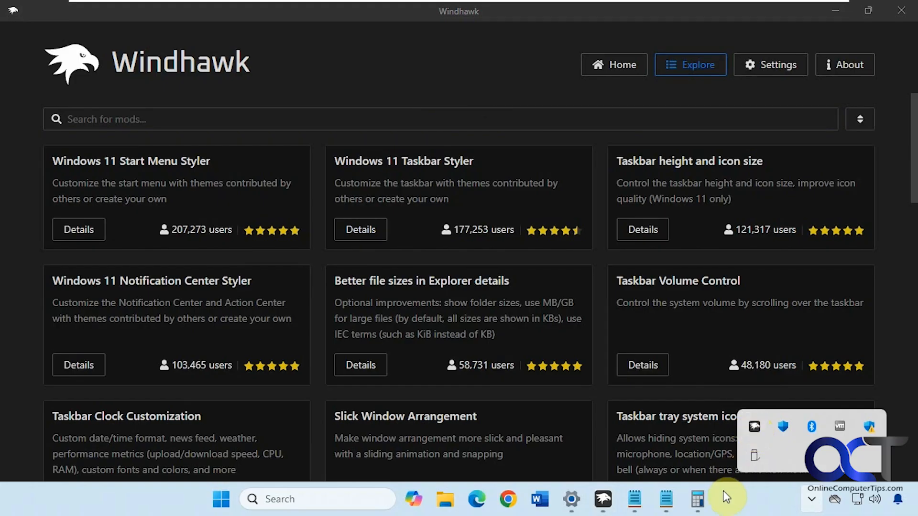
{"action": "mouse_move", "coordinate": [730, 501]}
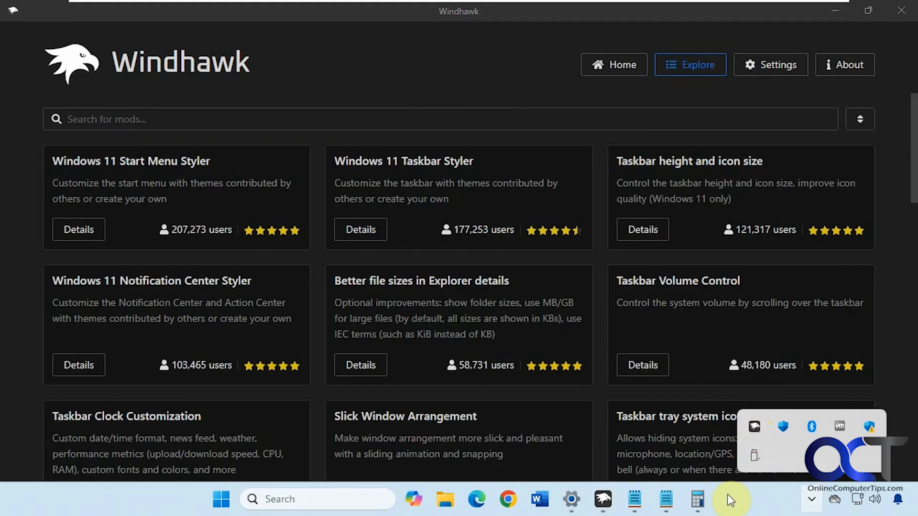